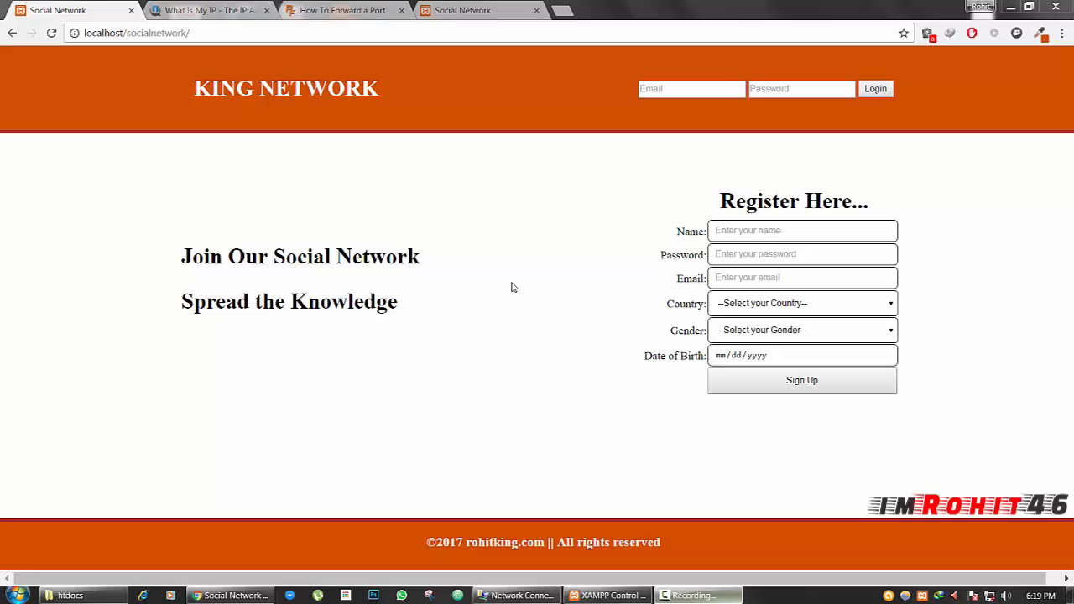
pyautogui.moveTo(136, 70)
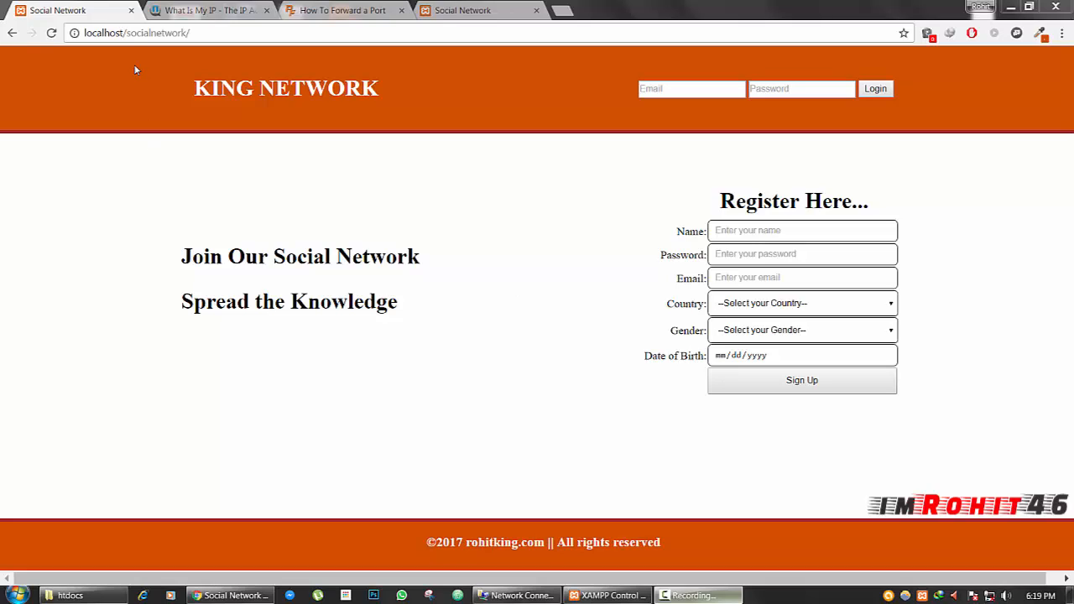
# Step: Replace localhost in the address bar with public IP 49.207.114.9 and load the site
pyautogui.click(138, 33)
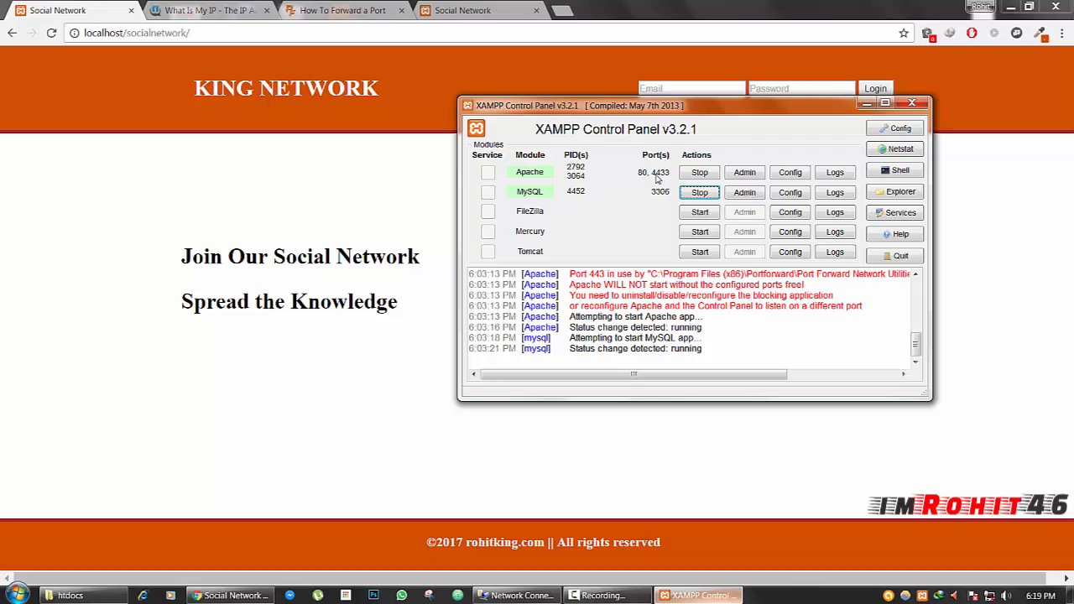
pyautogui.moveTo(663, 180)
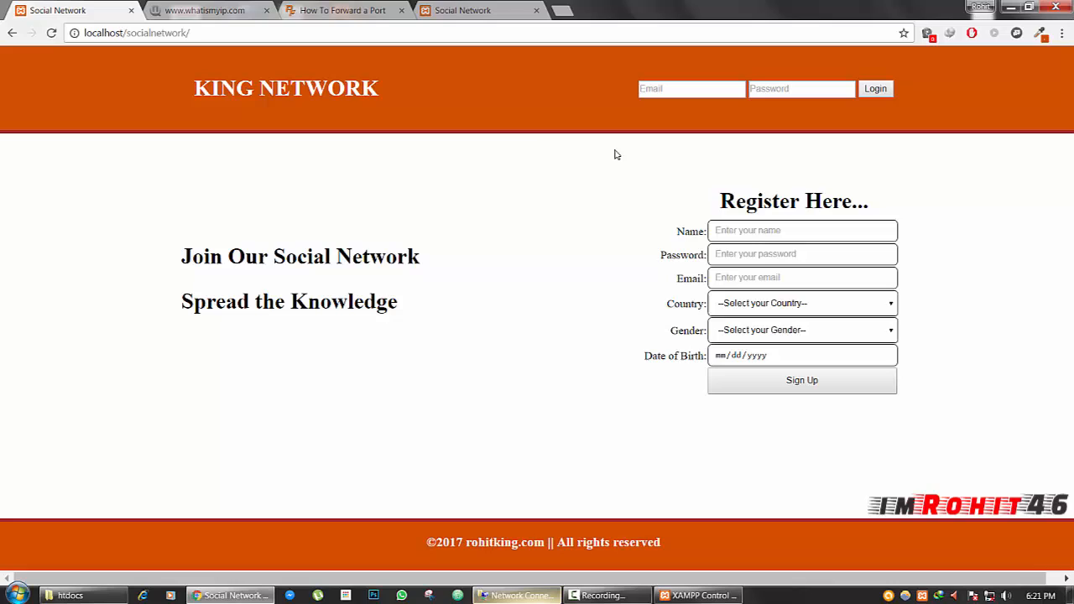
pyautogui.click(137, 34)
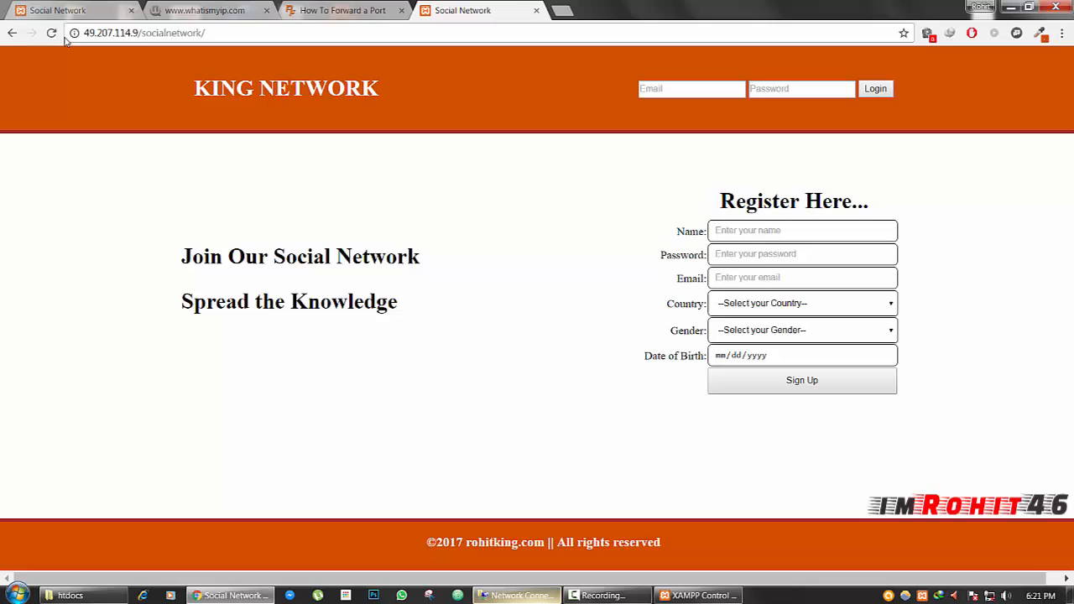
pyautogui.rightClick(143, 33)
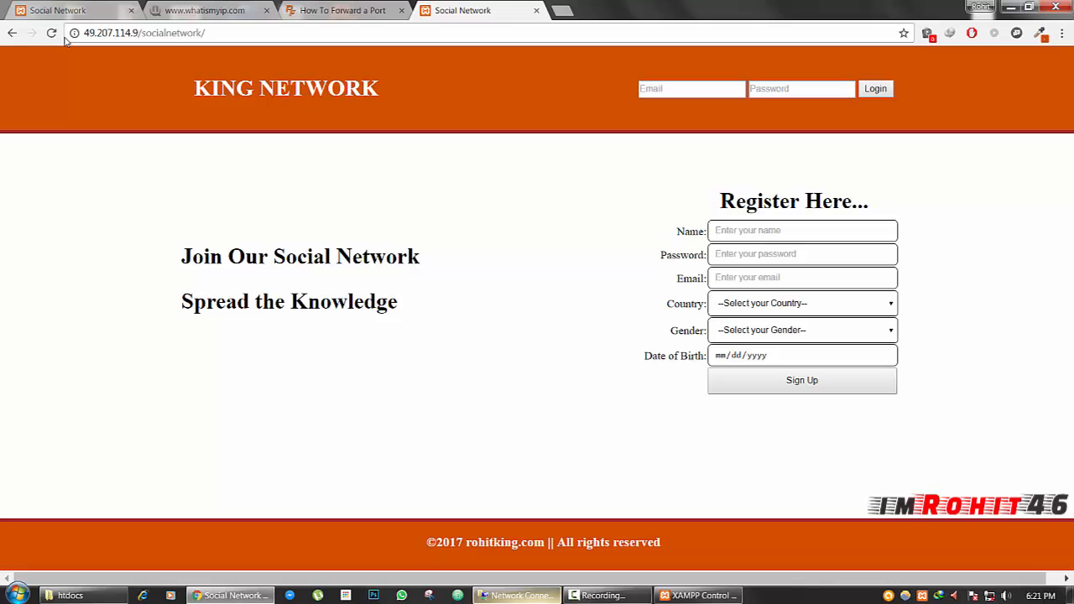
pyautogui.moveTo(159, 144)
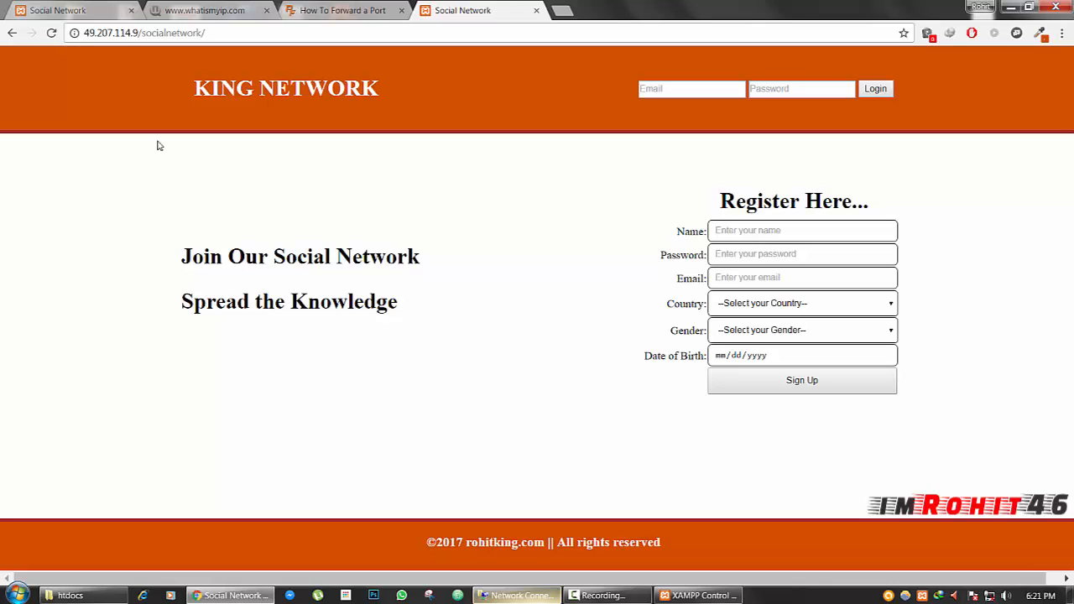
pyautogui.moveTo(202, 141)
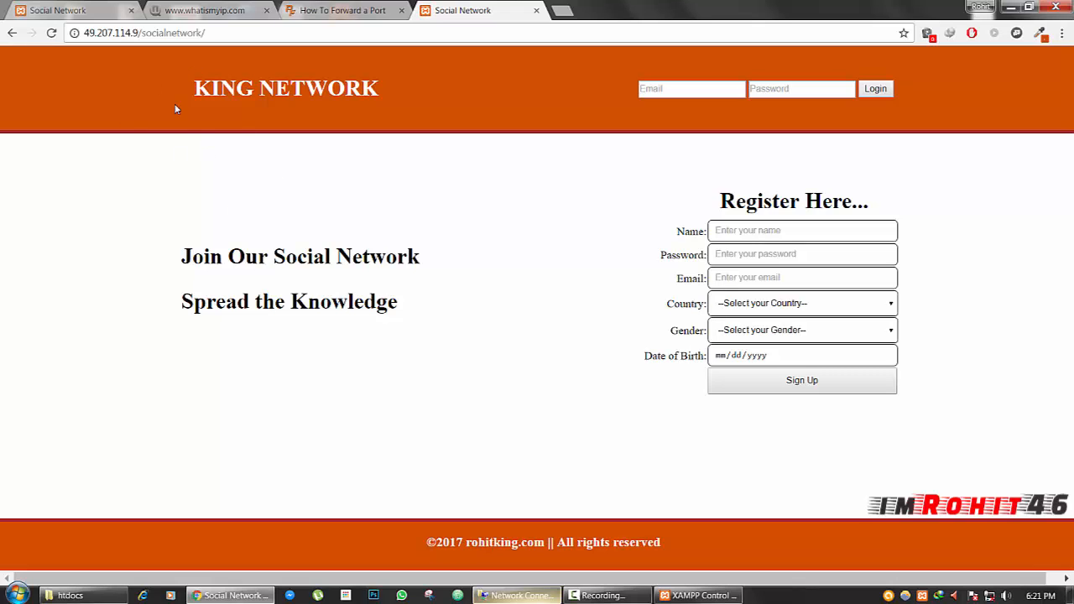
pyautogui.click(143, 34)
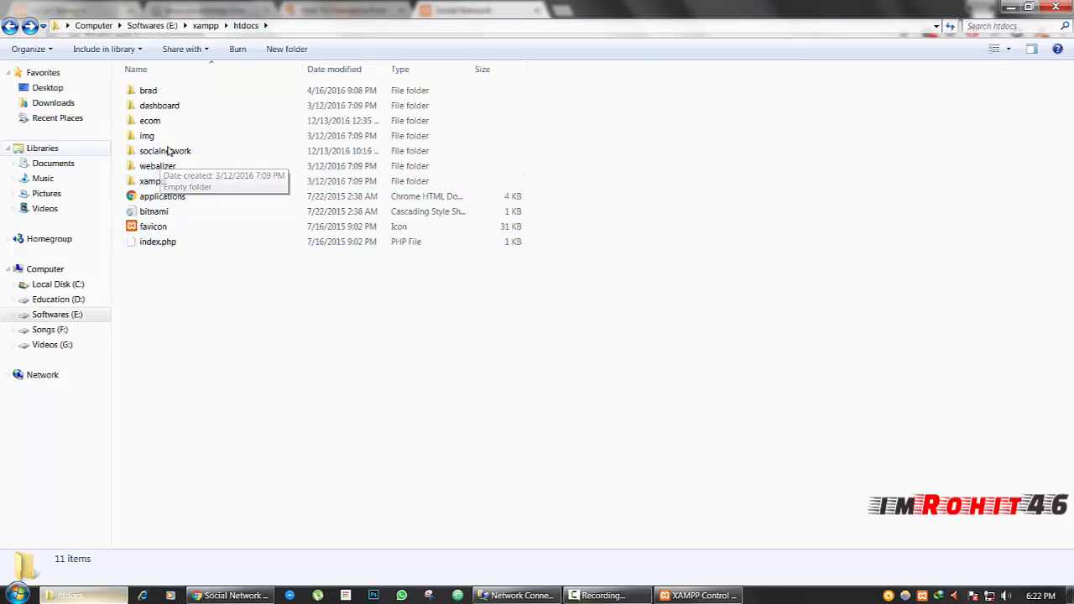
pyautogui.click(165, 151)
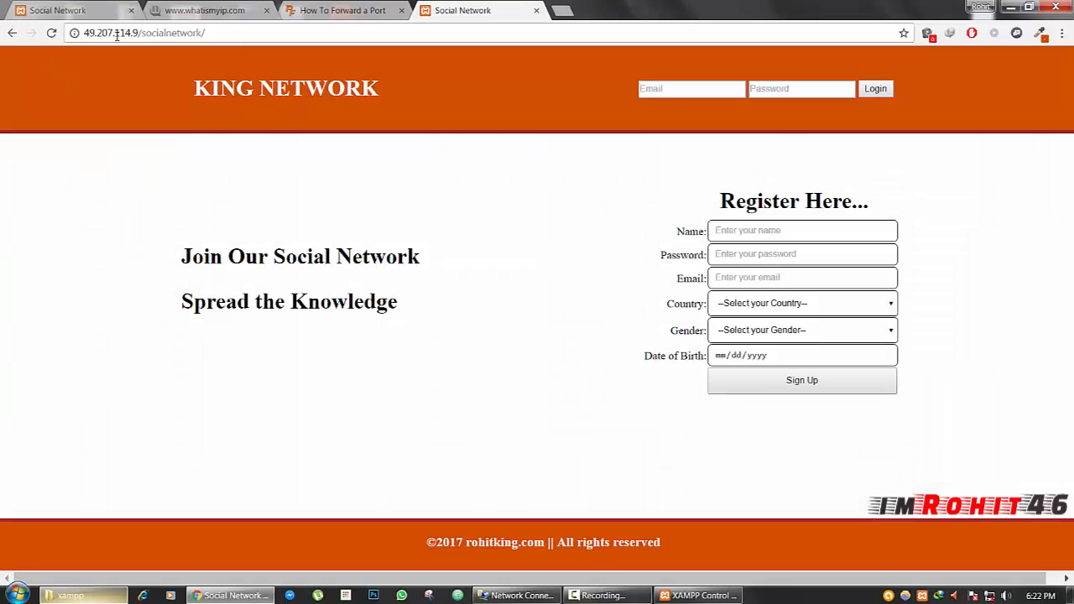
pyautogui.click(143, 33)
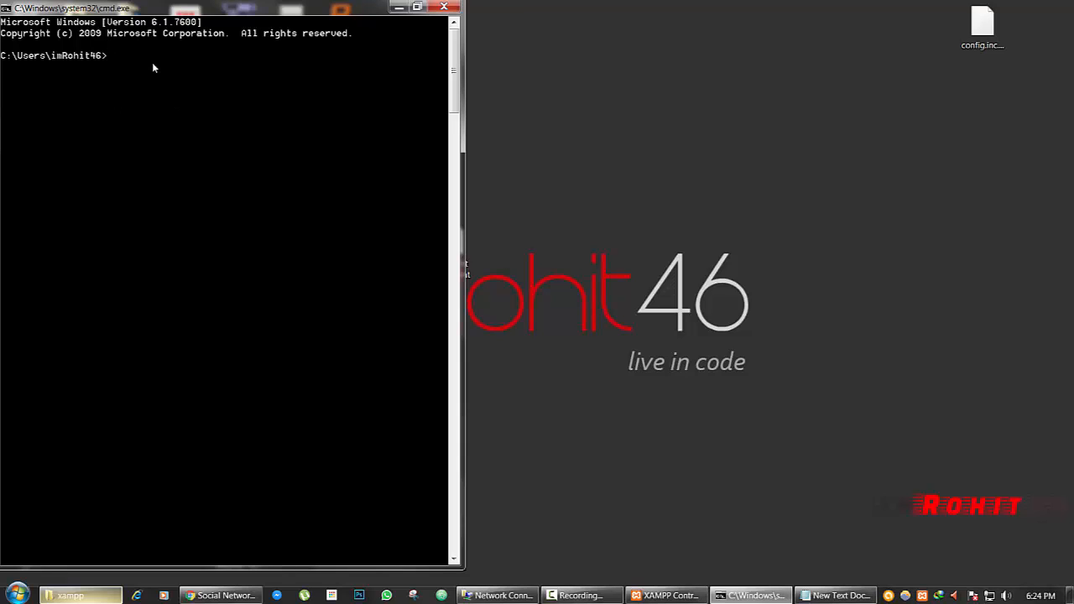
# Step: Run ipconfig /all to list IPv4 192.168.0.2, subnet 255.255.255.0 and gateway 192.168.0.1
pyautogui.write('ip')
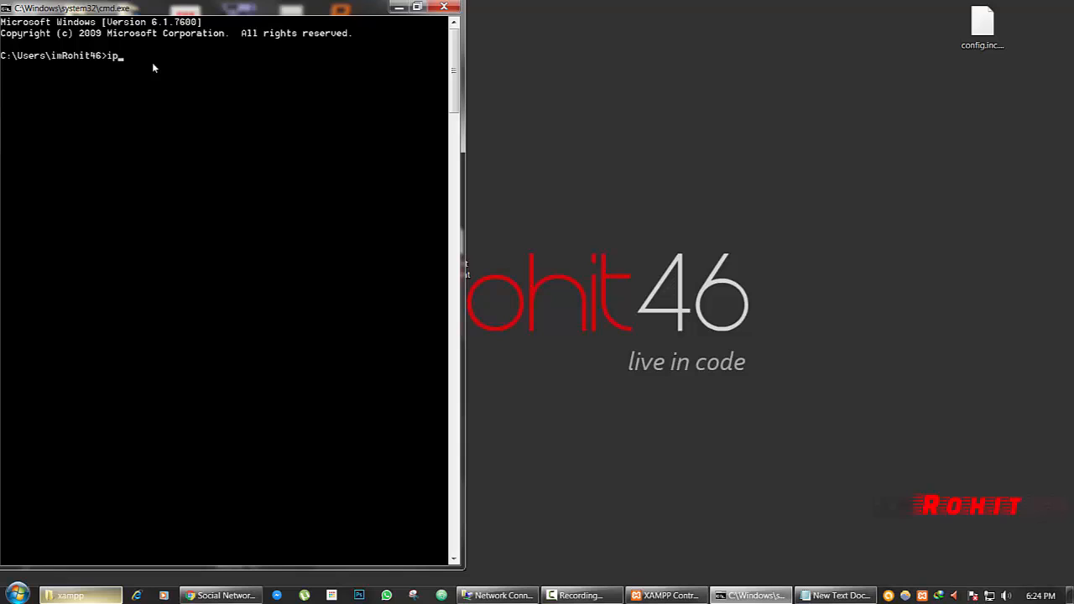
pyautogui.write('con')
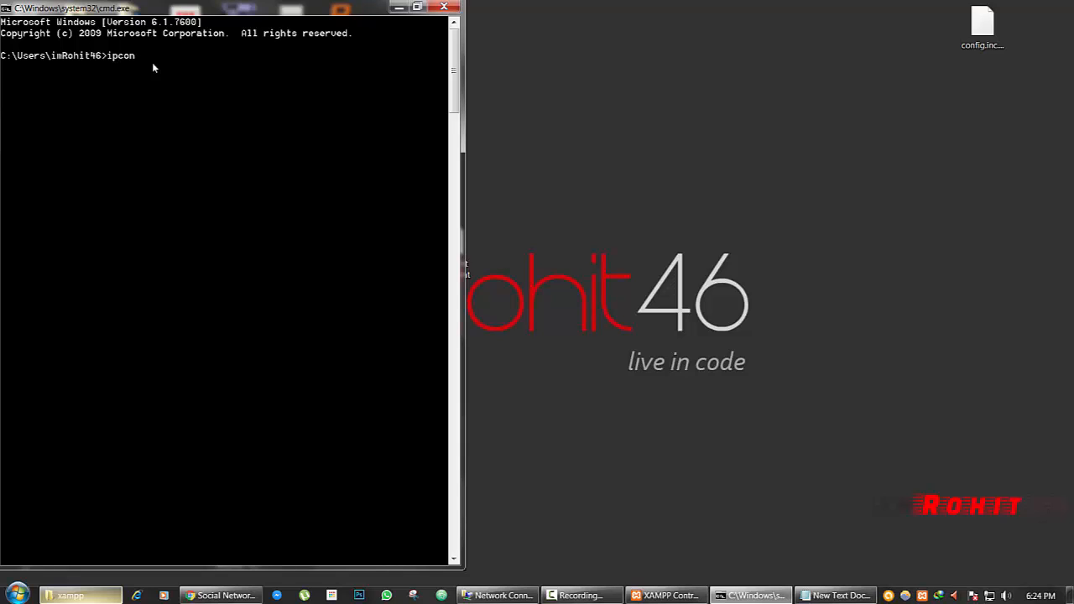
pyautogui.write('fig /')
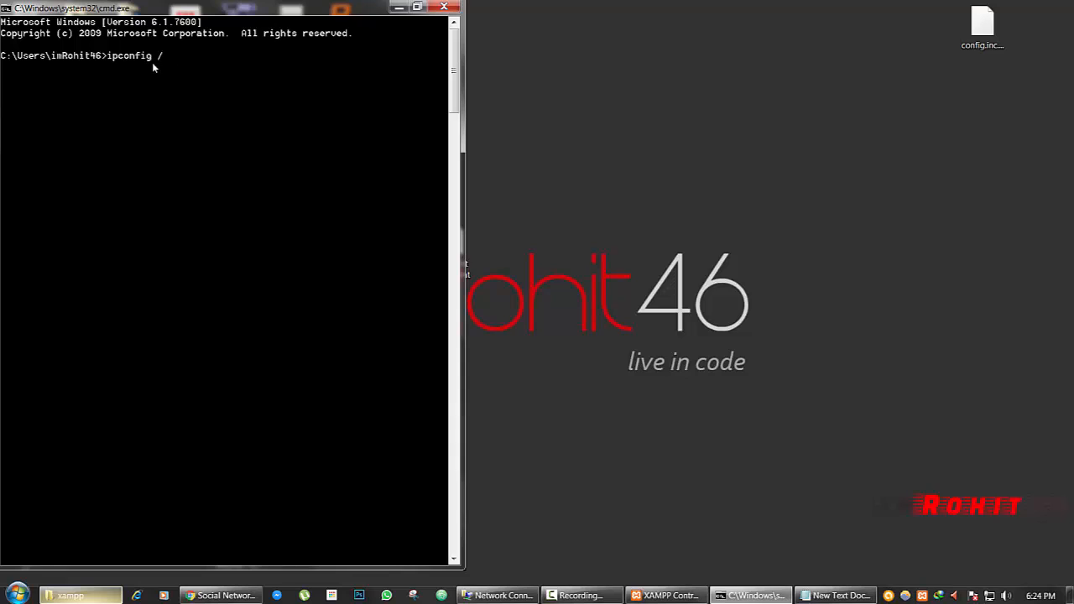
pyautogui.write('all')
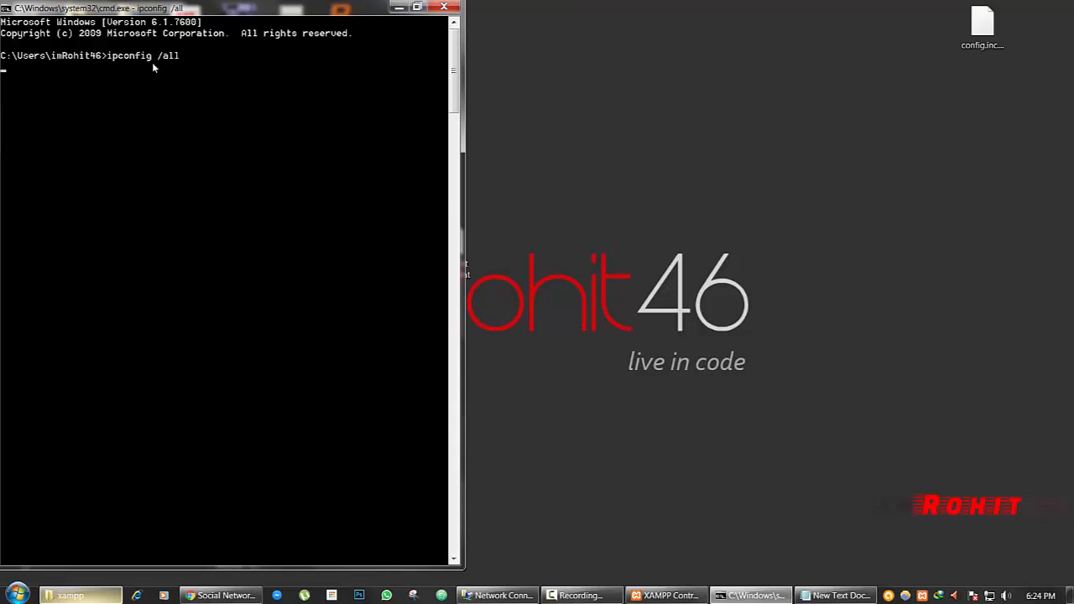
pyautogui.press('enter')
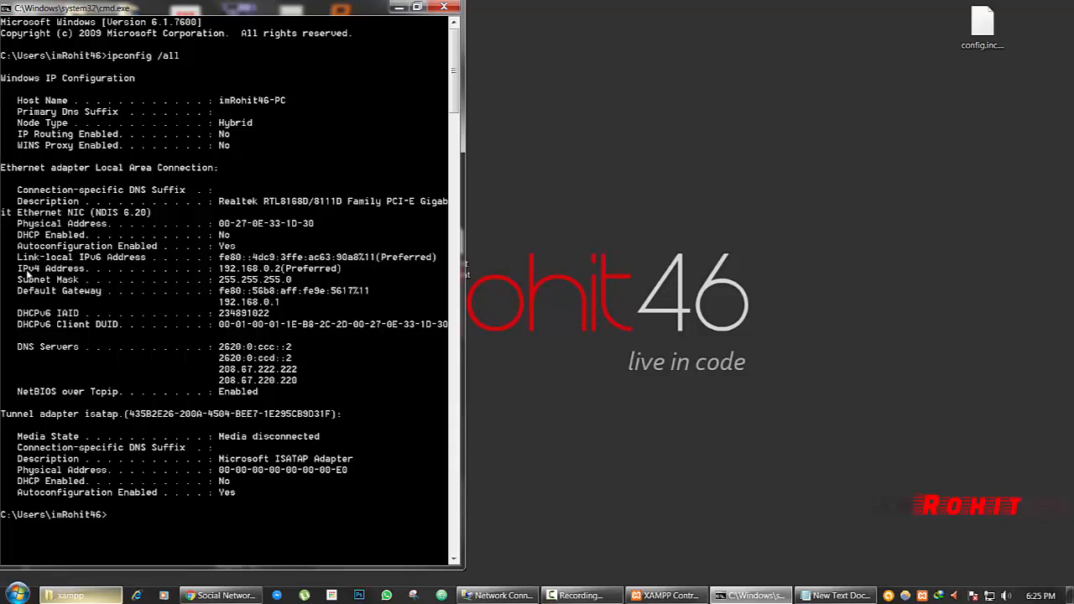
pyautogui.moveTo(59, 278)
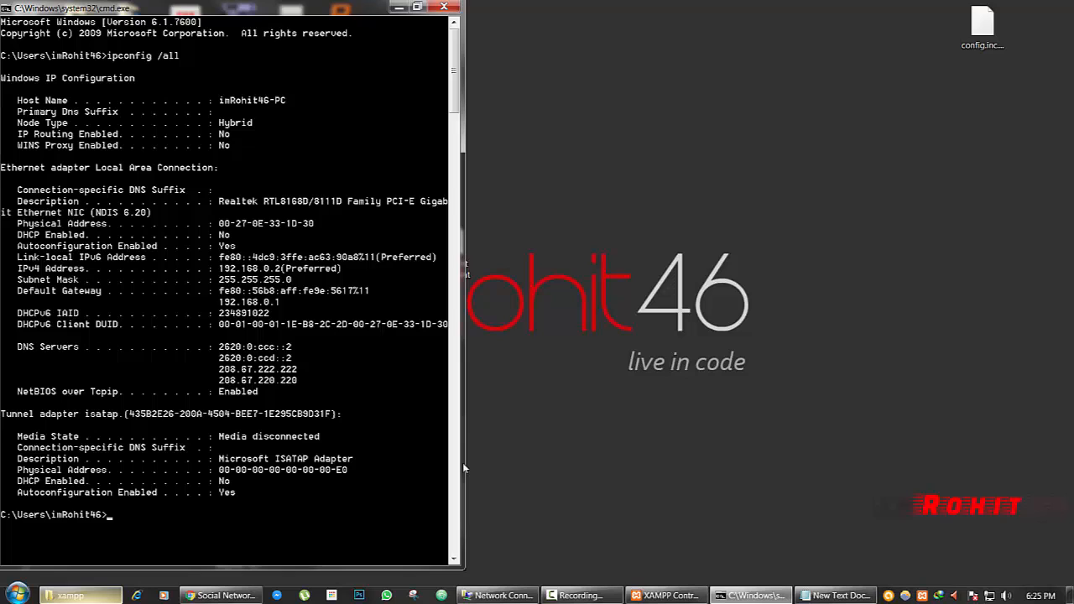
pyautogui.click(836, 594)
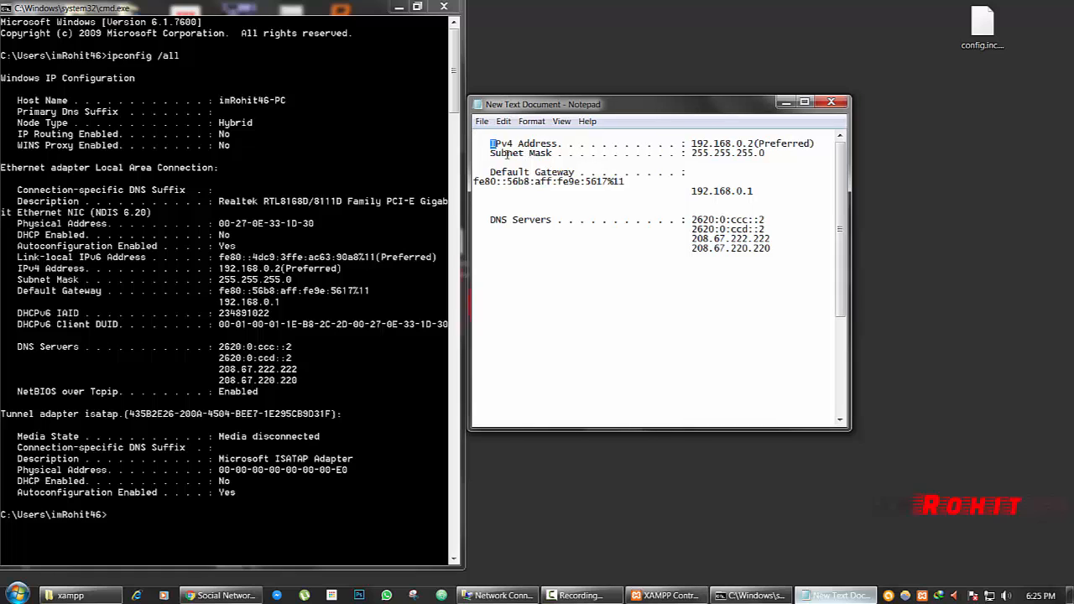
# Step: Select the noted IPv4, subnet, gateway and DNS lines in Notepad
pyautogui.moveTo(490, 142); pyautogui.dragTo(763, 221)
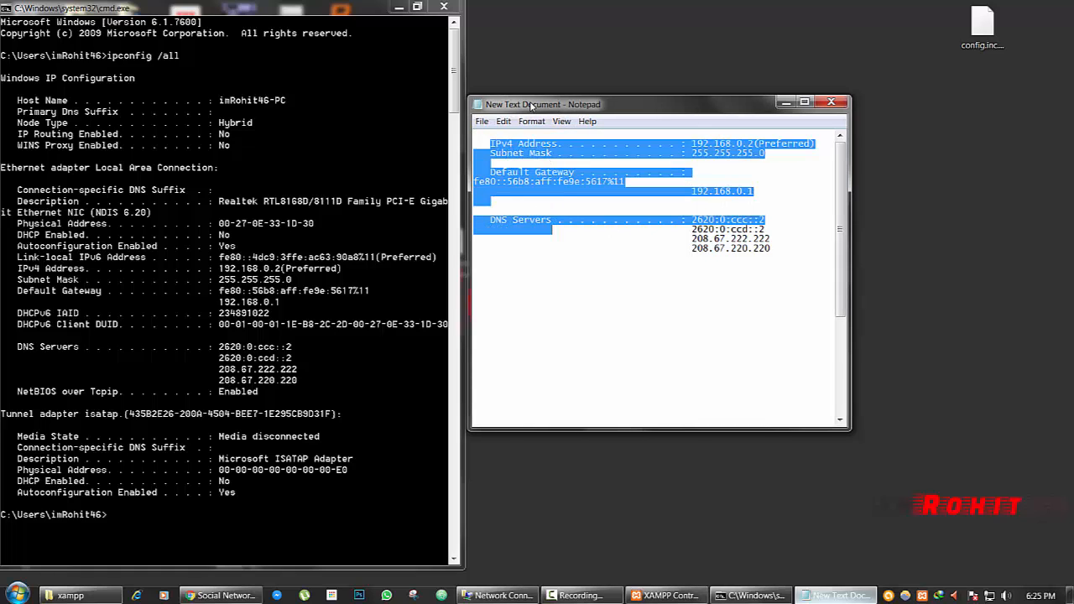
pyautogui.click(663, 248)
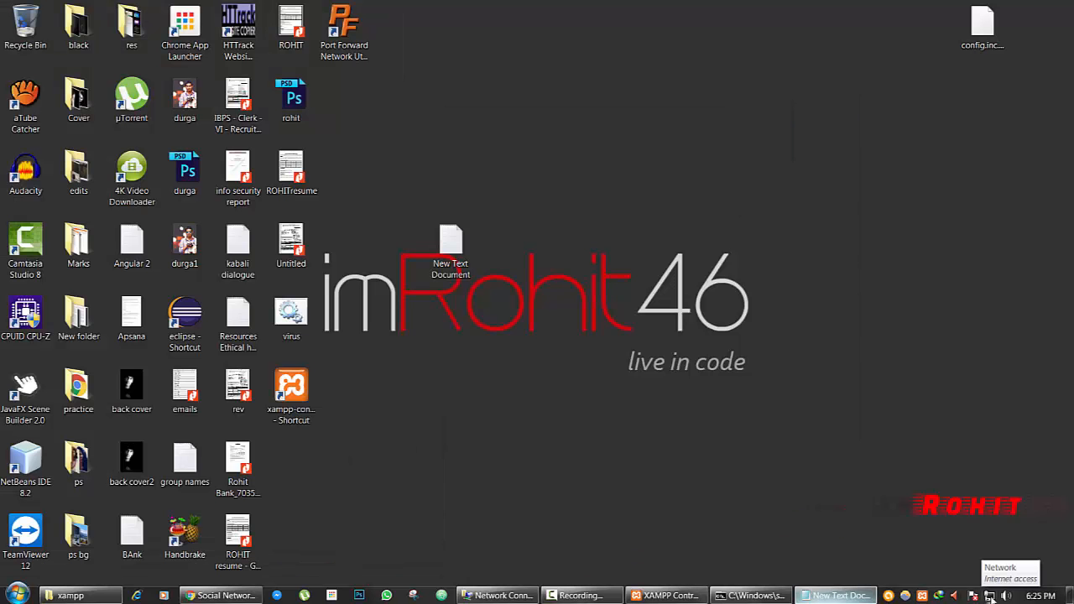
# Step: Reach the Network Connections list via the tray icon and Network and Sharing Center
pyautogui.click(973, 596)
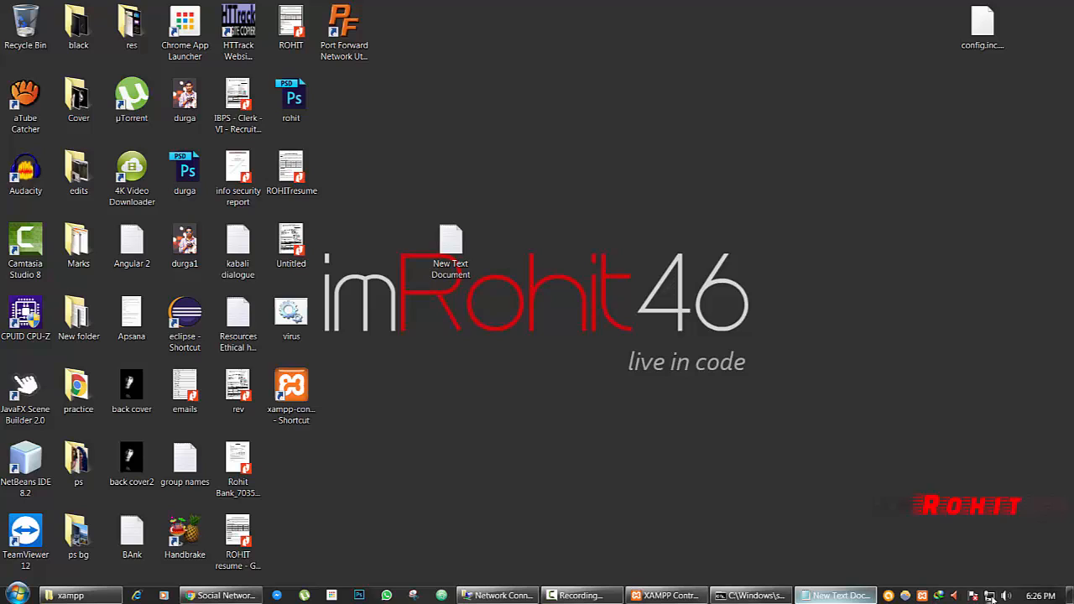
pyautogui.click(973, 596)
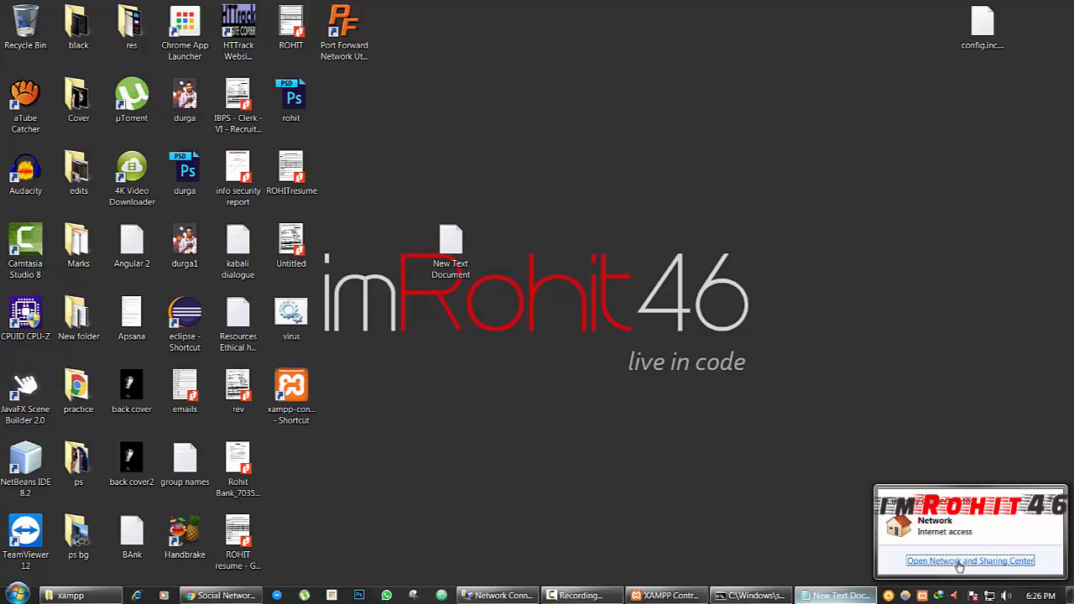
pyautogui.click(970, 561)
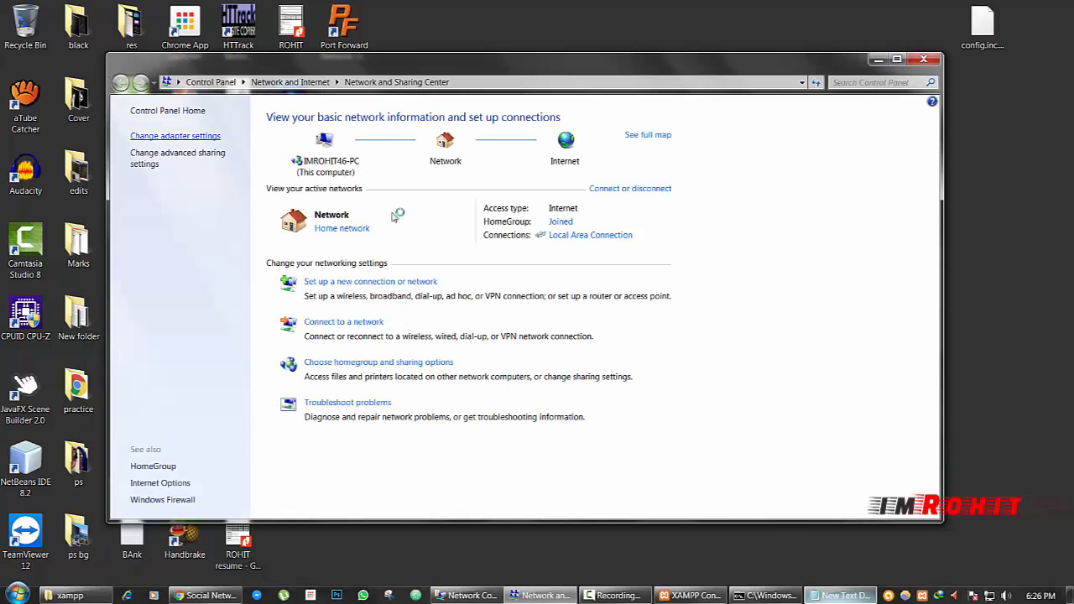
pyautogui.click(175, 135)
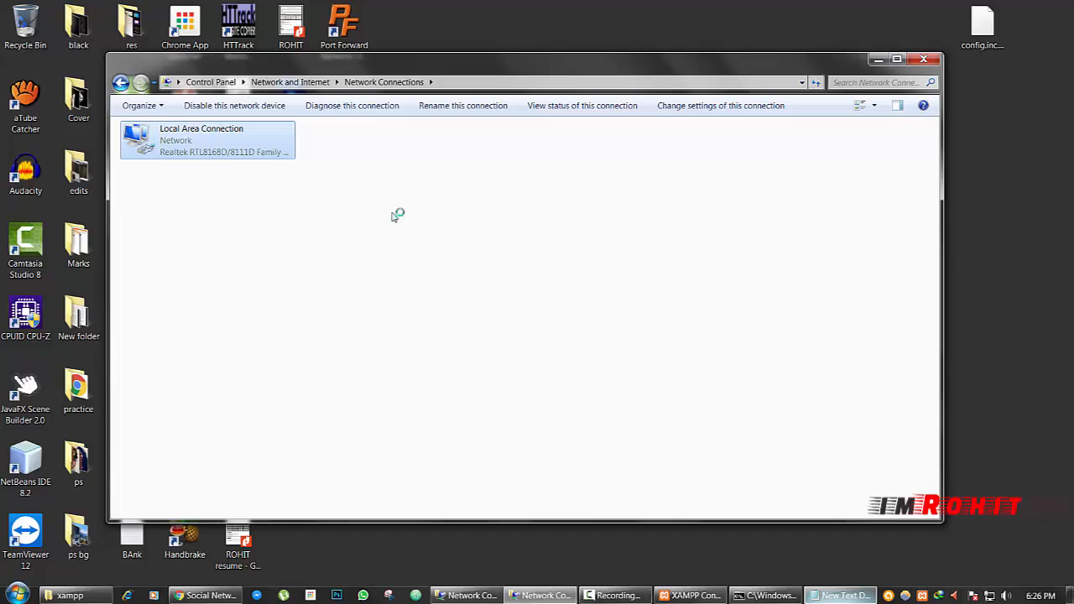
# Step: Bring up the IPv4 (TCP/IPv4) properties of the Local Area Connection
pyautogui.rightClick(208, 139)
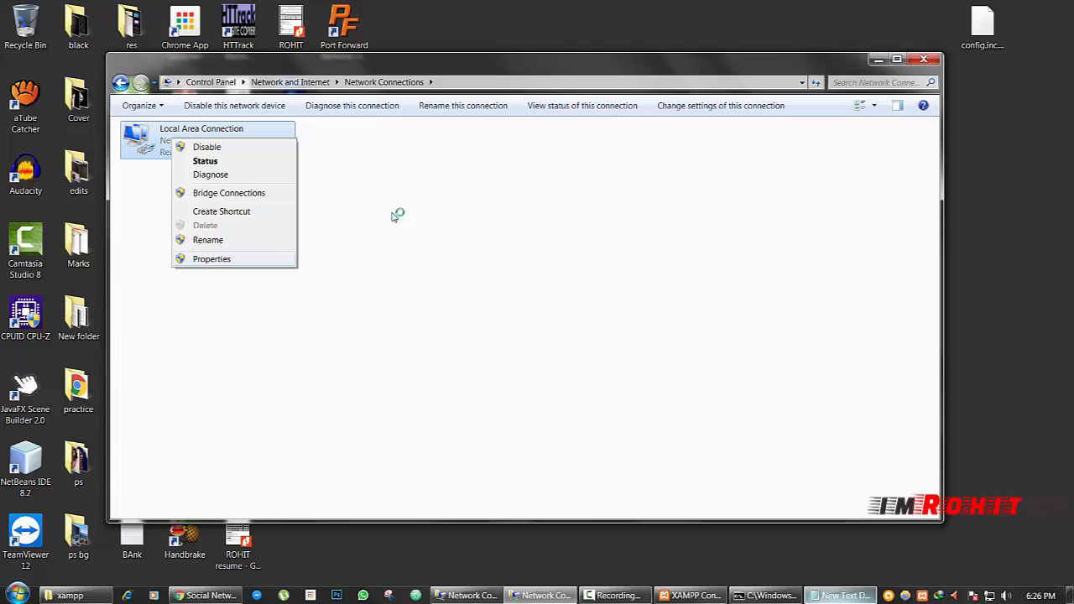
pyautogui.click(212, 259)
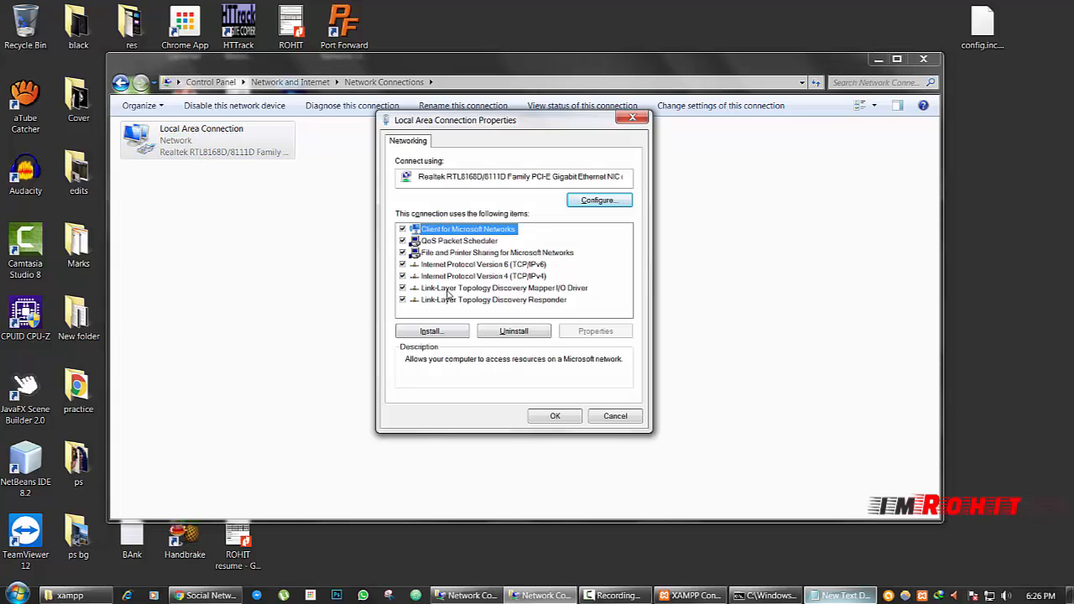
pyautogui.moveTo(490, 282)
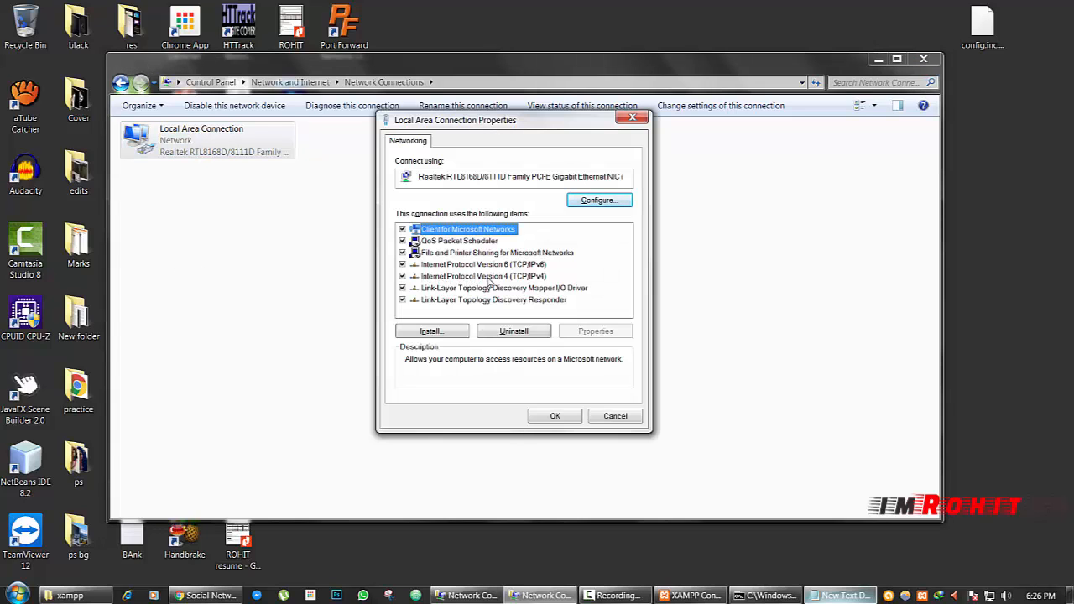
pyautogui.click(483, 275)
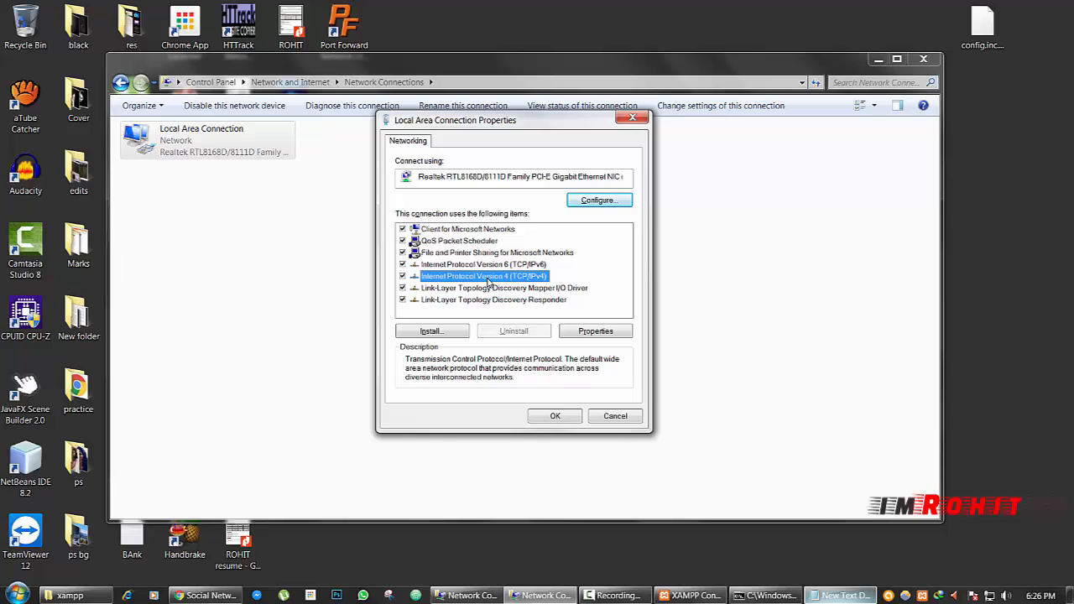
pyautogui.click(594, 330)
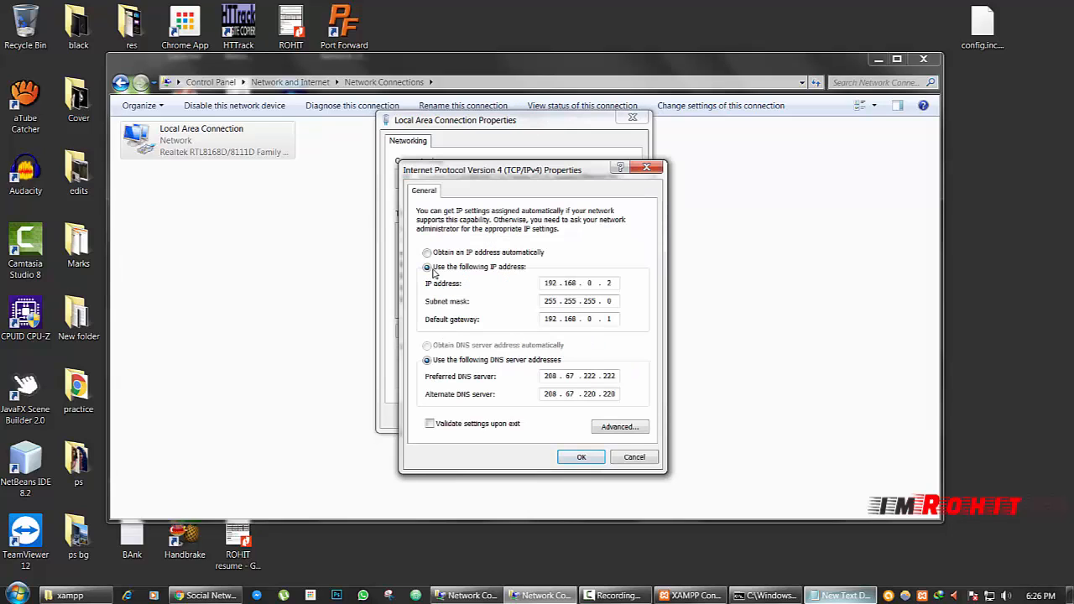
# Step: Apply static IP 192.168.0.2, gateway 192.168.0.1, DNS 208.67.222.222 and 208.67.220.220, then close properties
pyautogui.click(426, 252)
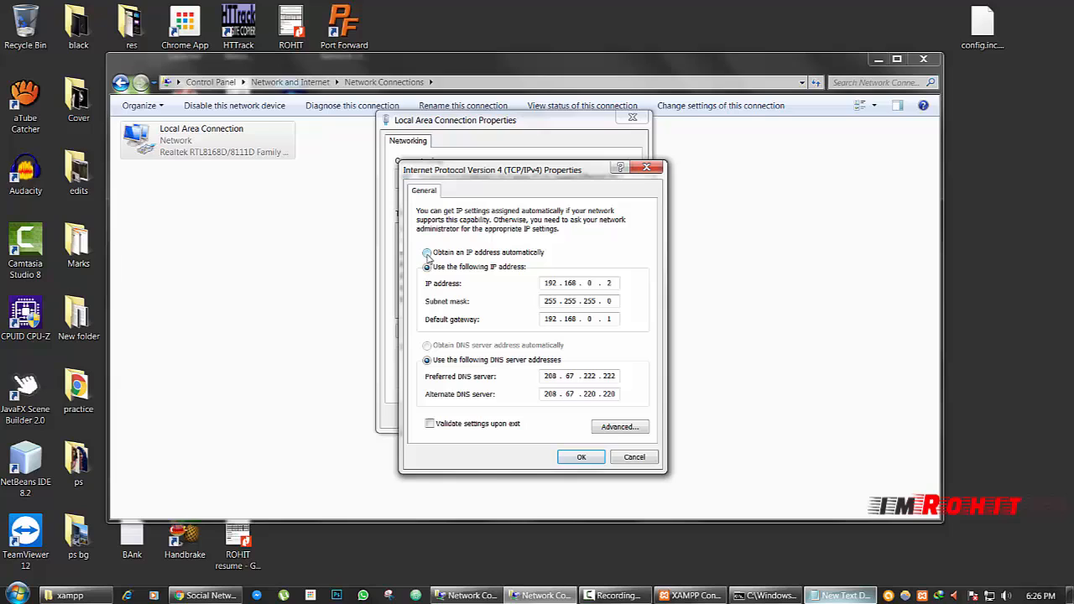
pyautogui.click(427, 252)
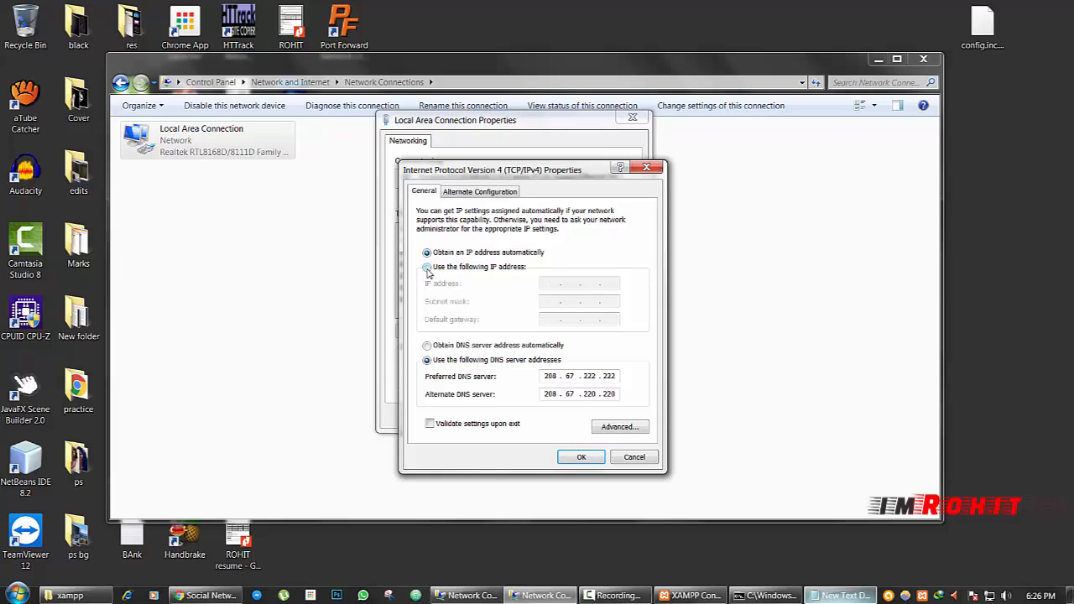
pyautogui.click(426, 267)
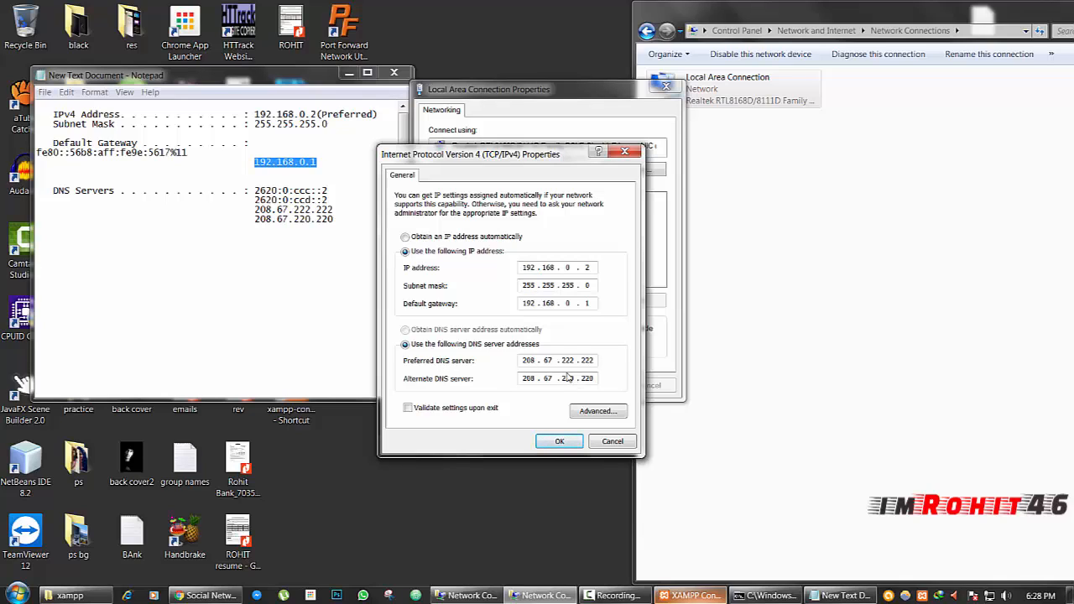
pyautogui.click(559, 441)
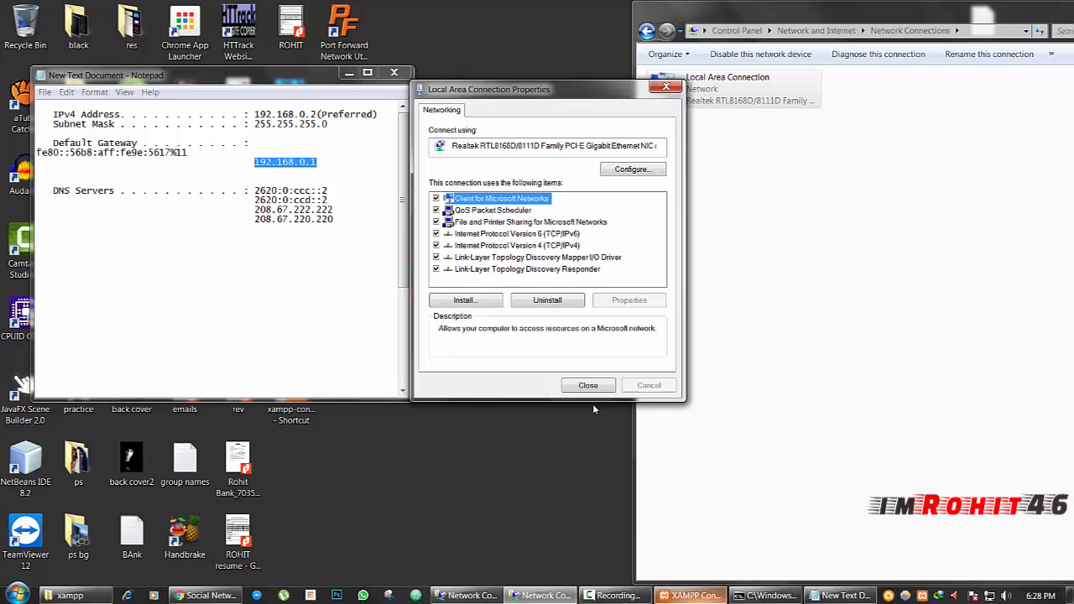
pyautogui.click(588, 384)
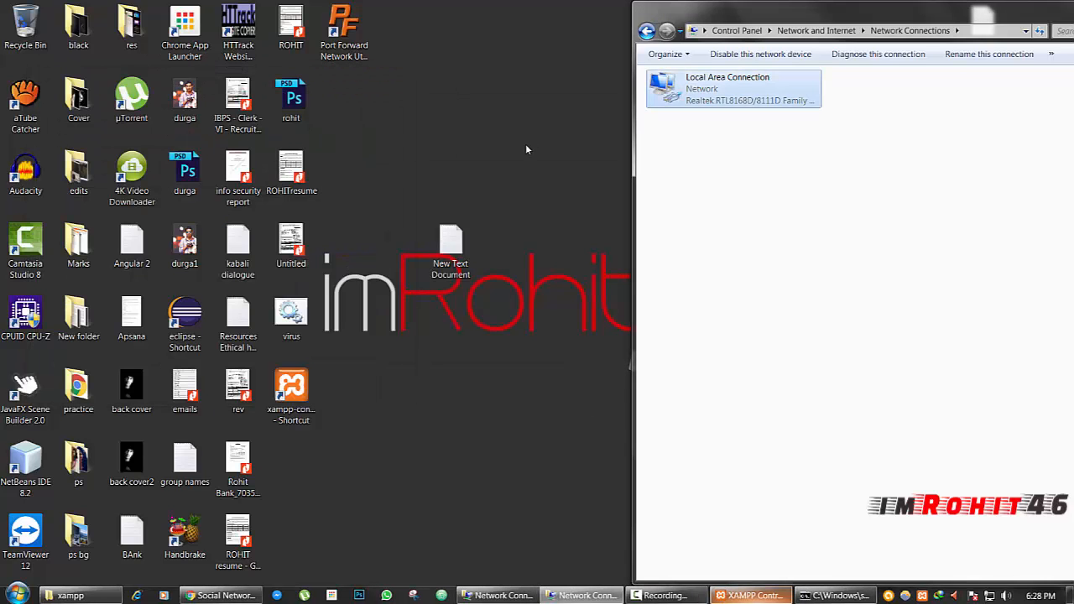
pyautogui.moveTo(518, 174)
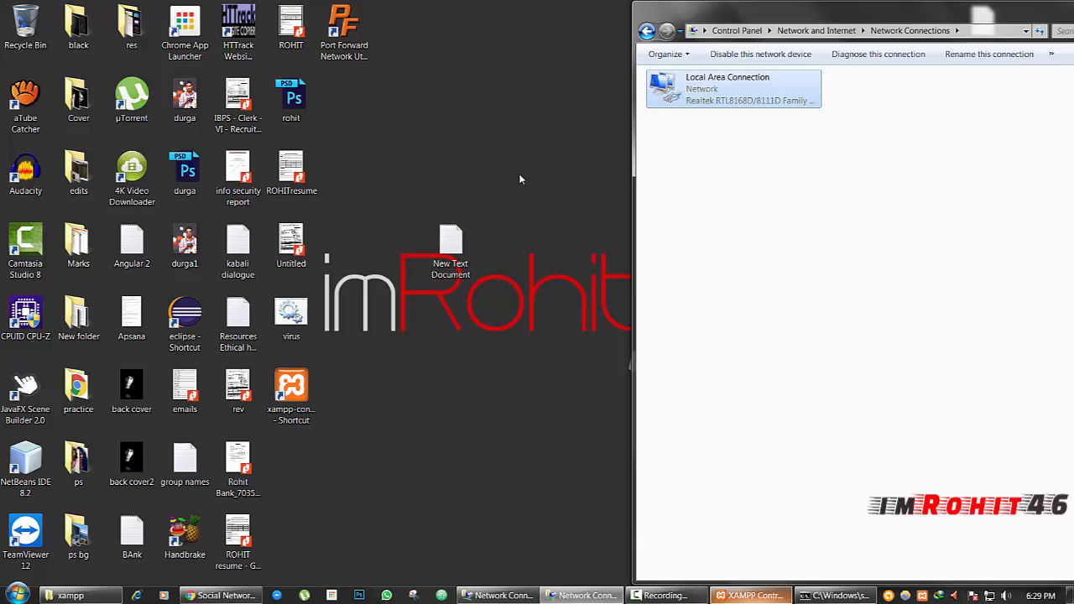
pyautogui.moveTo(277, 557)
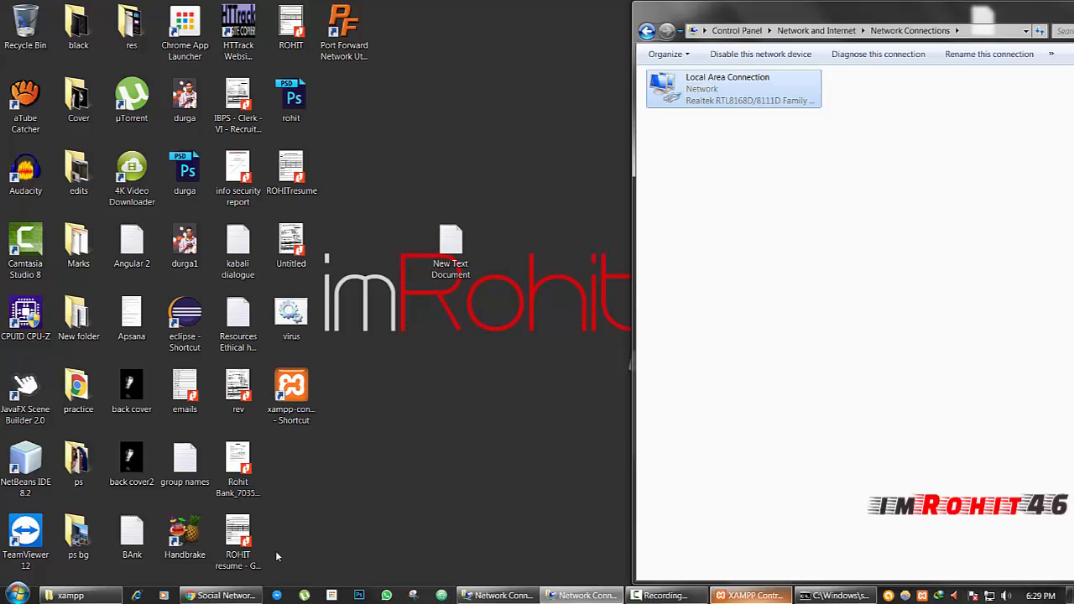
# Step: Start Port Forward Network Utilities in trial mode and verify 192.168.0.2 is static
pyautogui.click(221, 596)
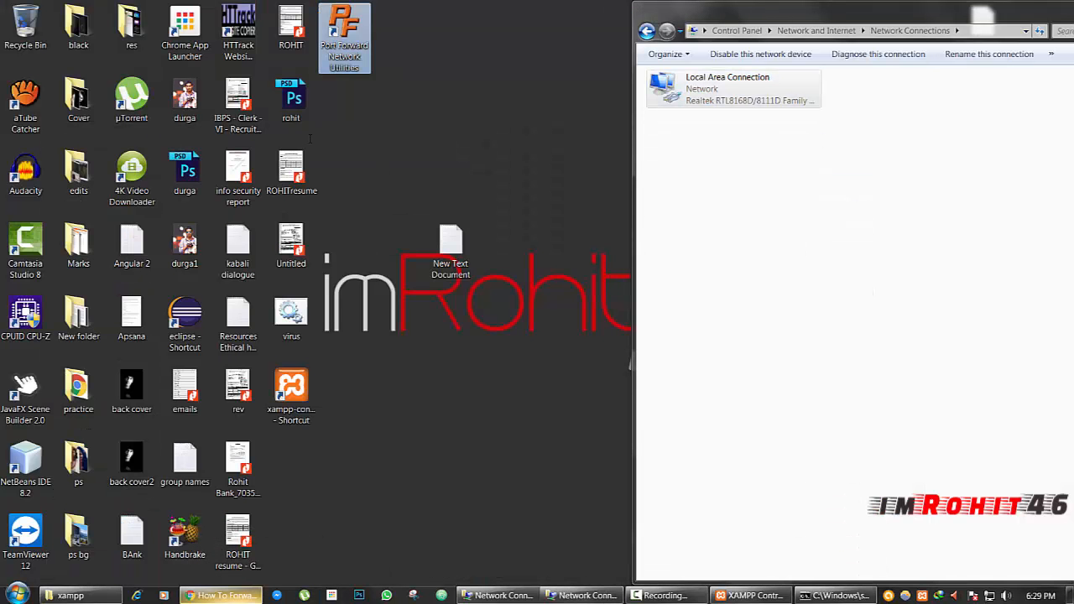
pyautogui.moveTo(344, 37)
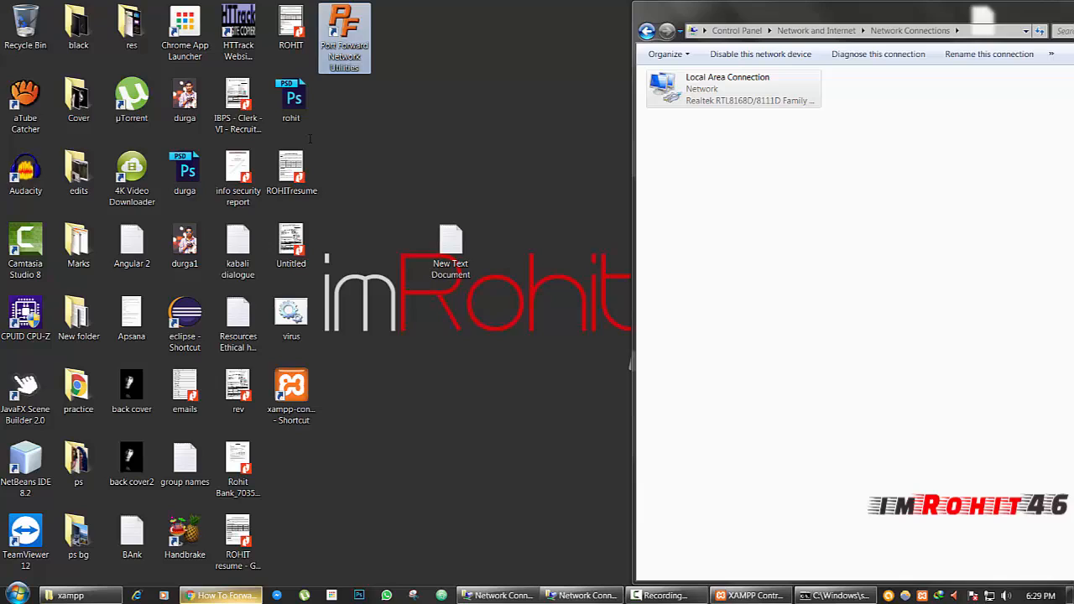
pyautogui.doubleClick(344, 37)
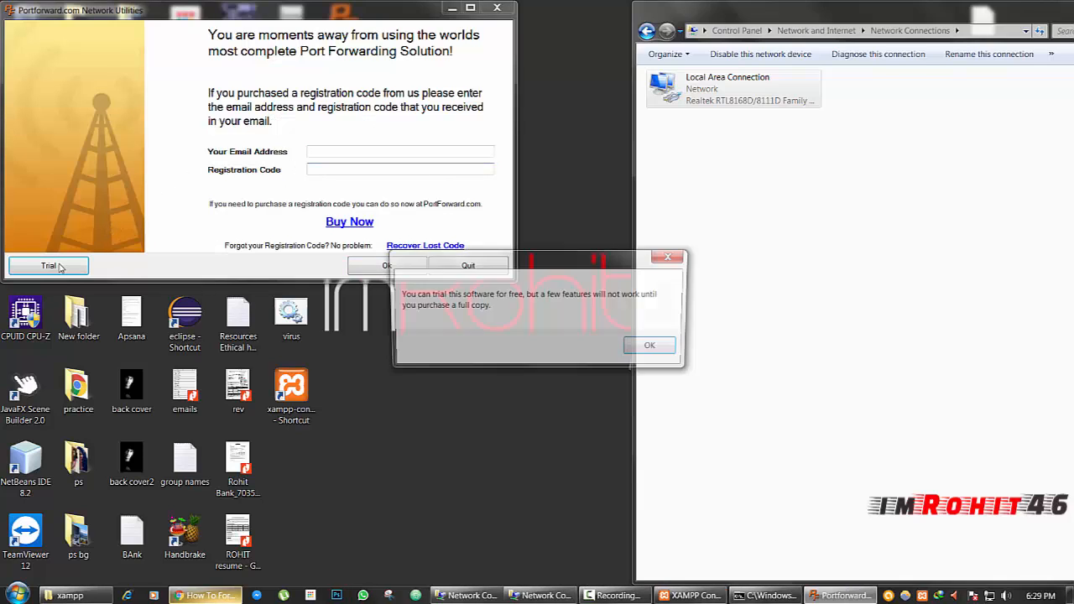
pyautogui.click(649, 346)
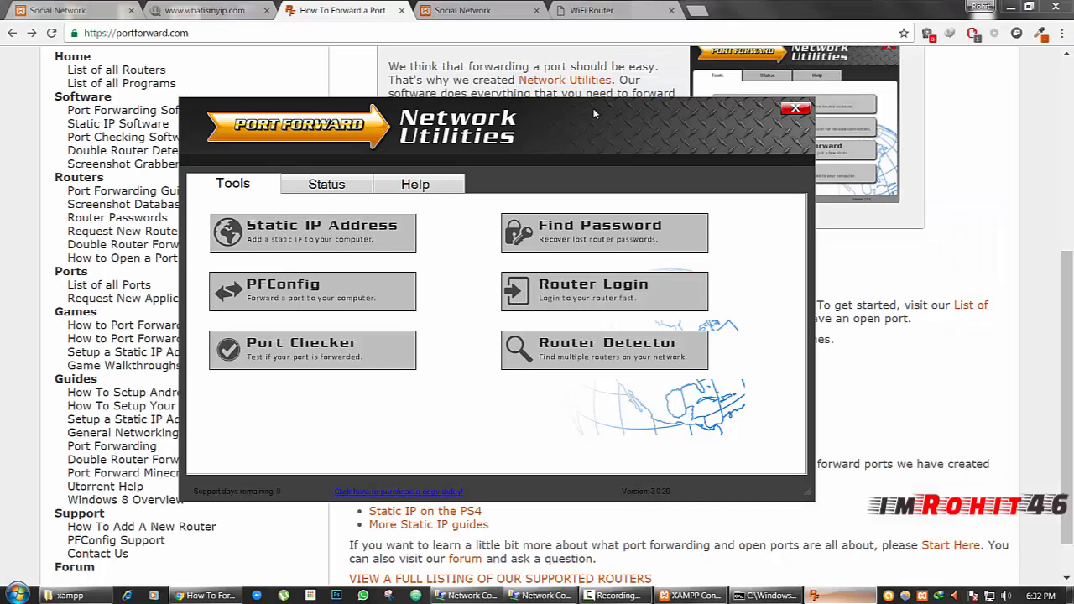
pyautogui.click(313, 231)
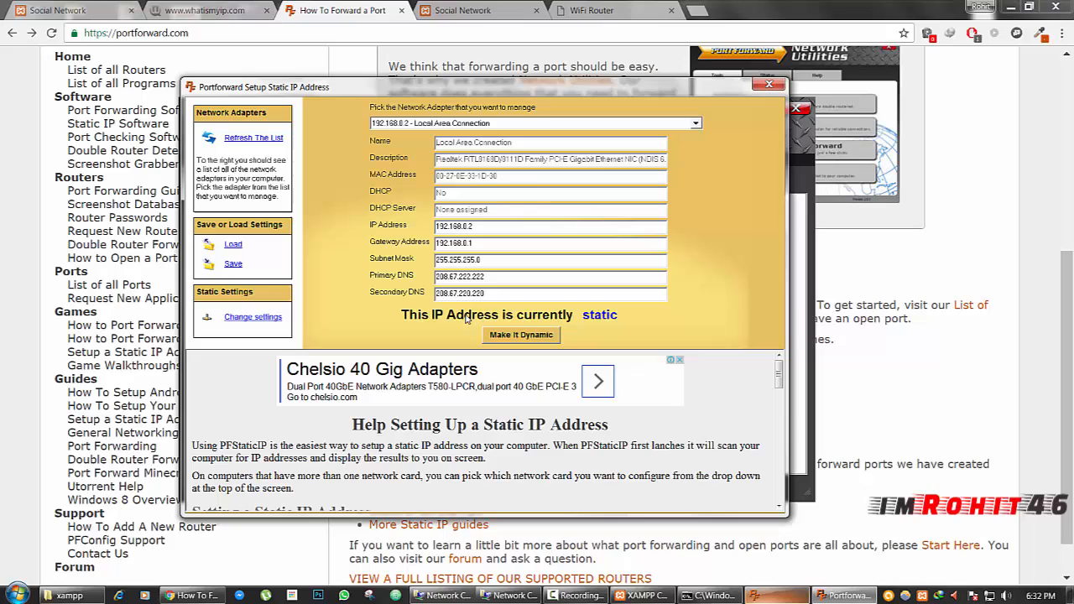
pyautogui.moveTo(602, 317)
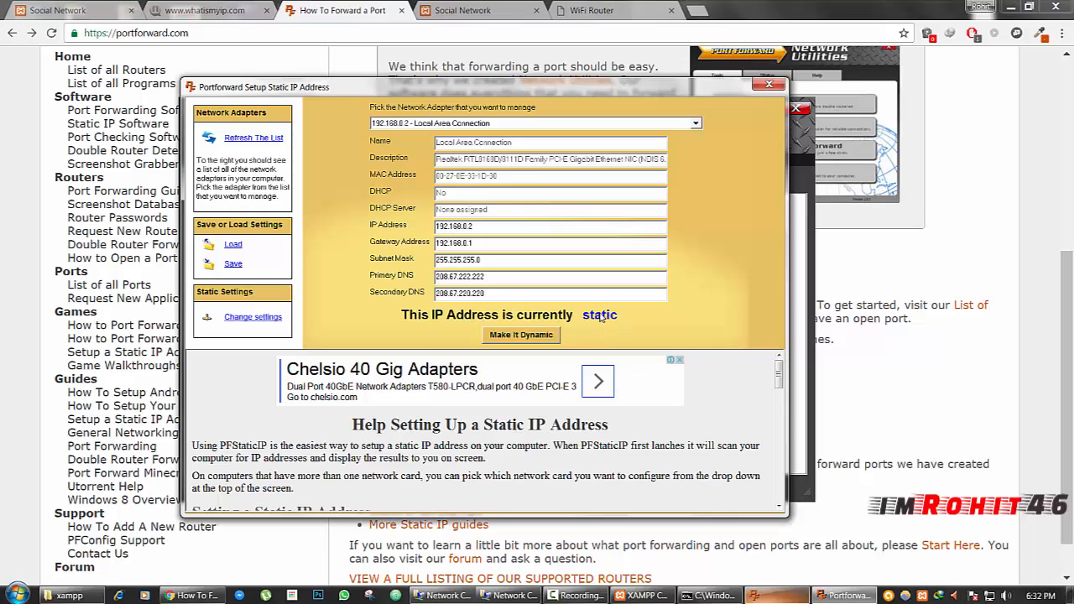
pyautogui.moveTo(611, 309)
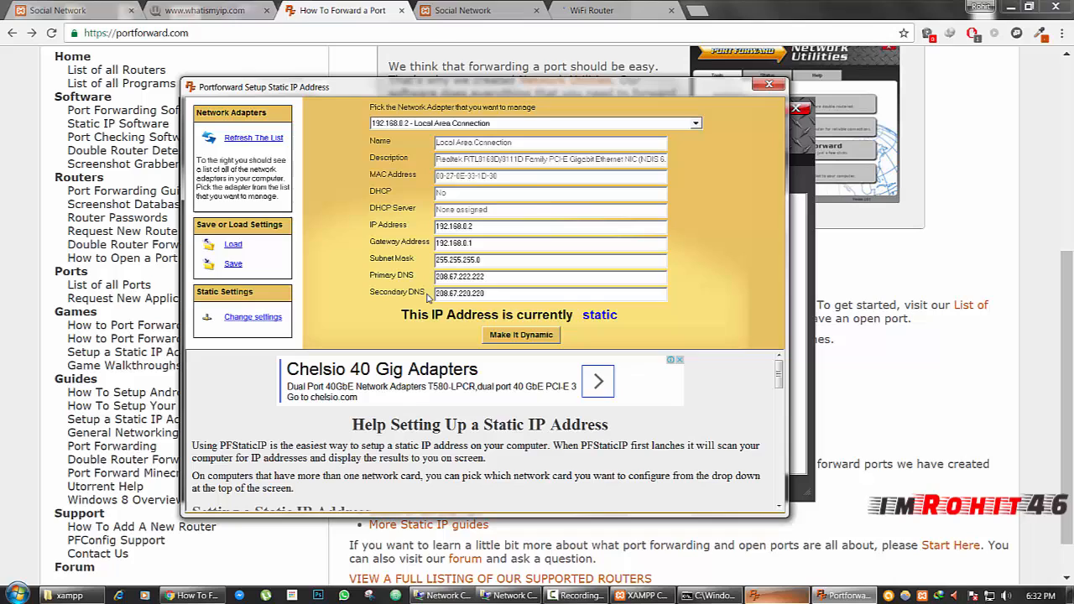
pyautogui.moveTo(617, 332)
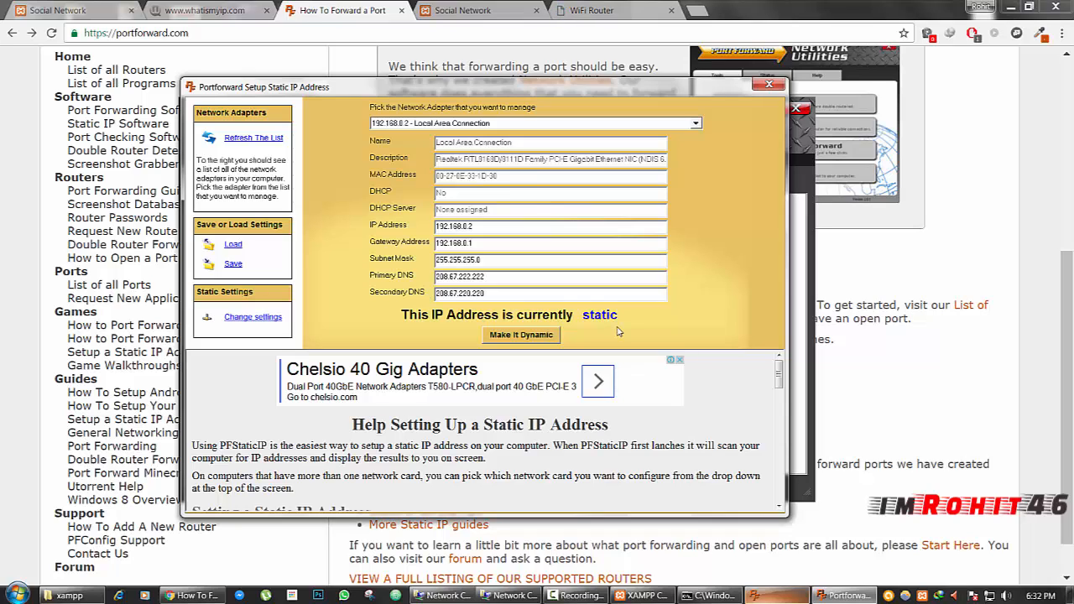
pyautogui.click(768, 84)
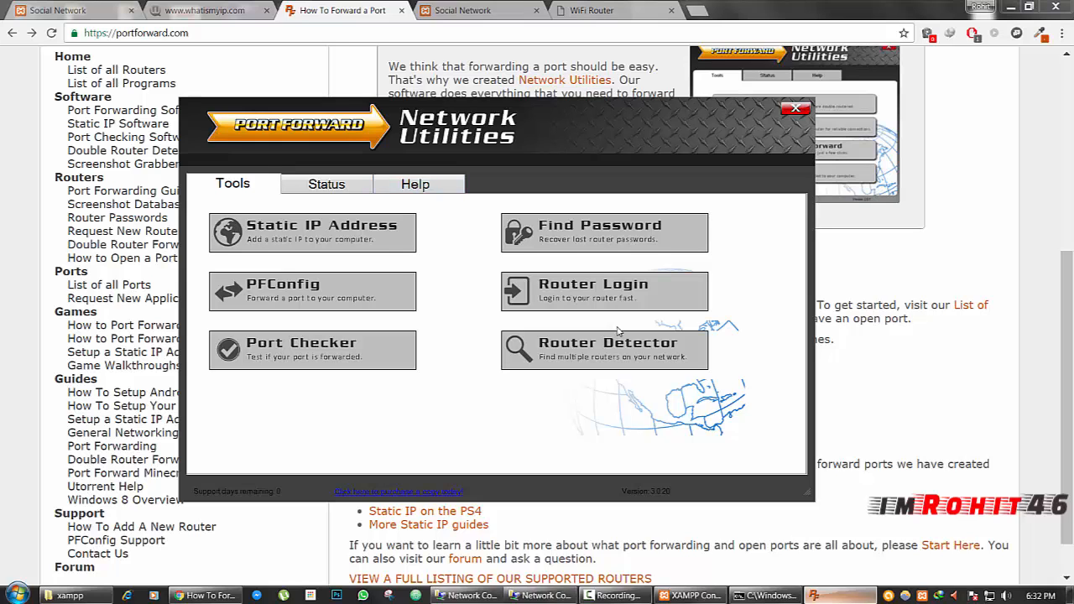
# Step: Review portforward.com's forwarding steps, then switch to the D-Link router page at 192.168.0.1
pyautogui.click(795, 109)
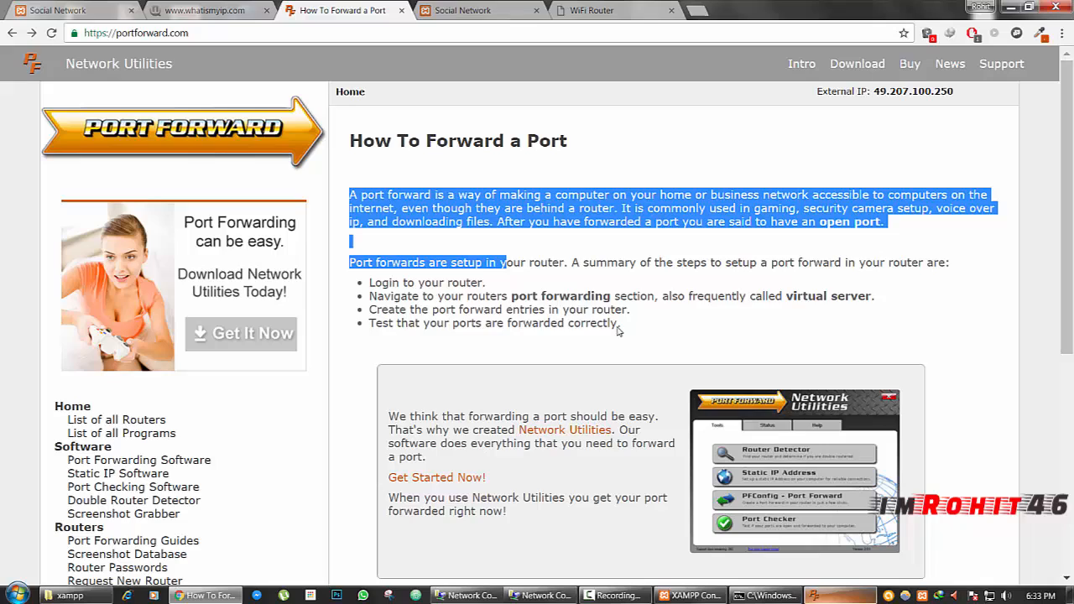
pyautogui.click(621, 322)
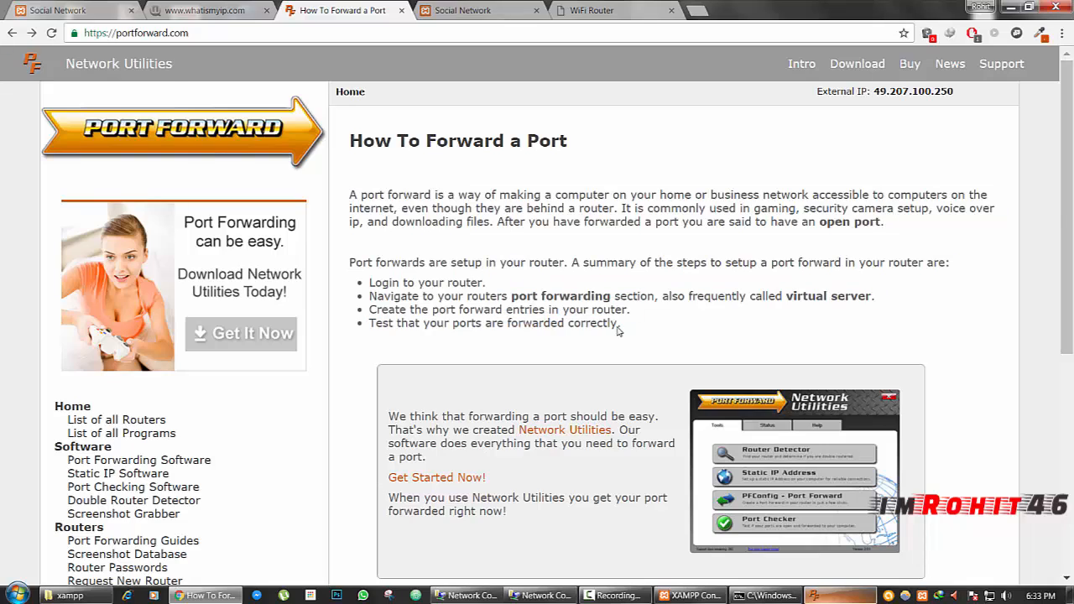
pyautogui.scroll(-3)
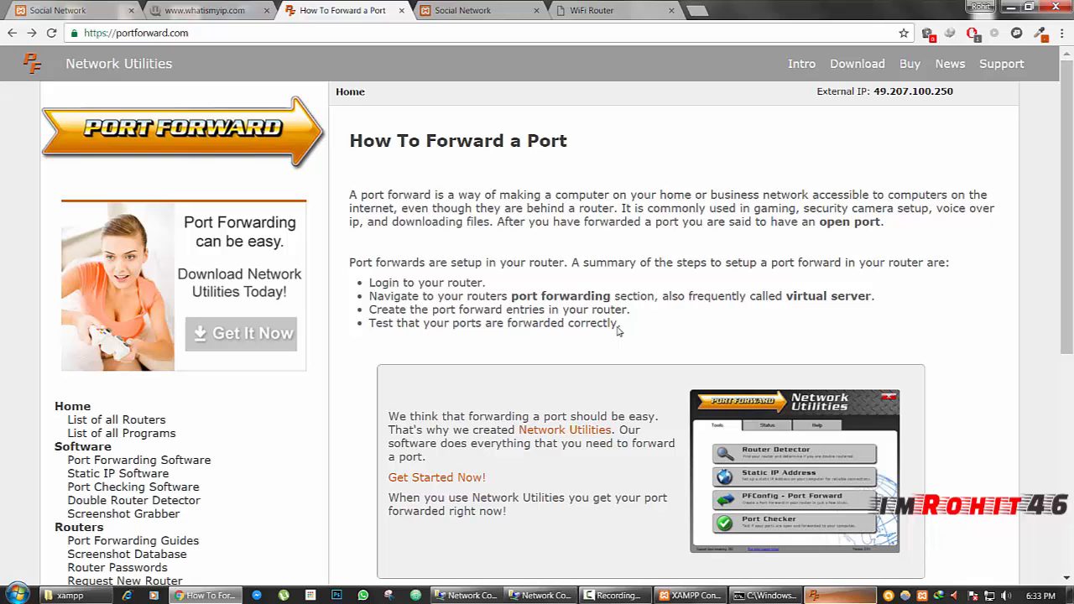
pyautogui.moveTo(349, 195); pyautogui.dragTo(544, 295)
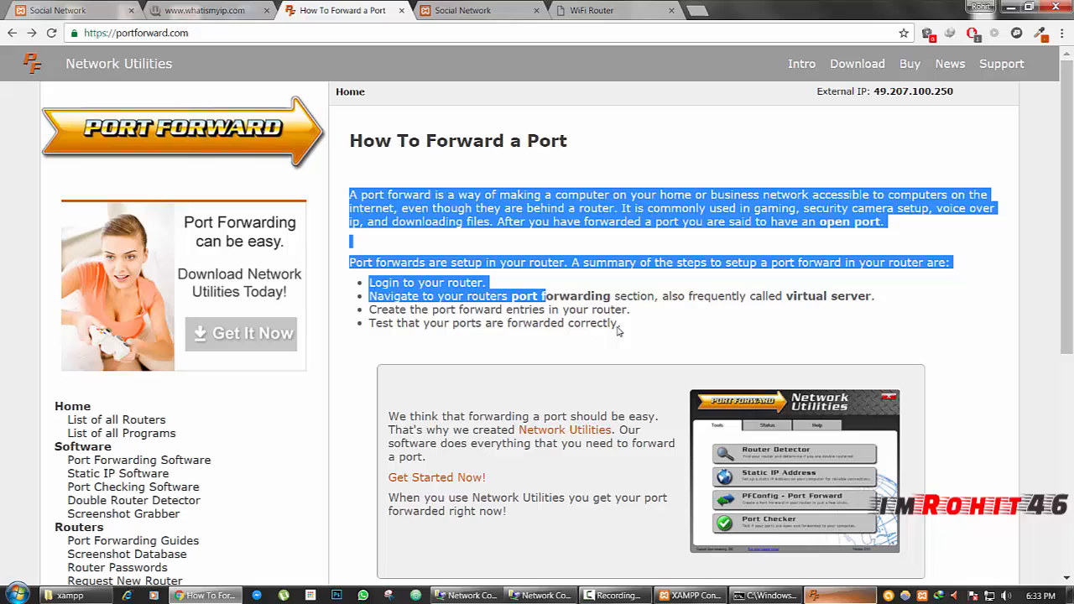
pyautogui.scroll(-3)
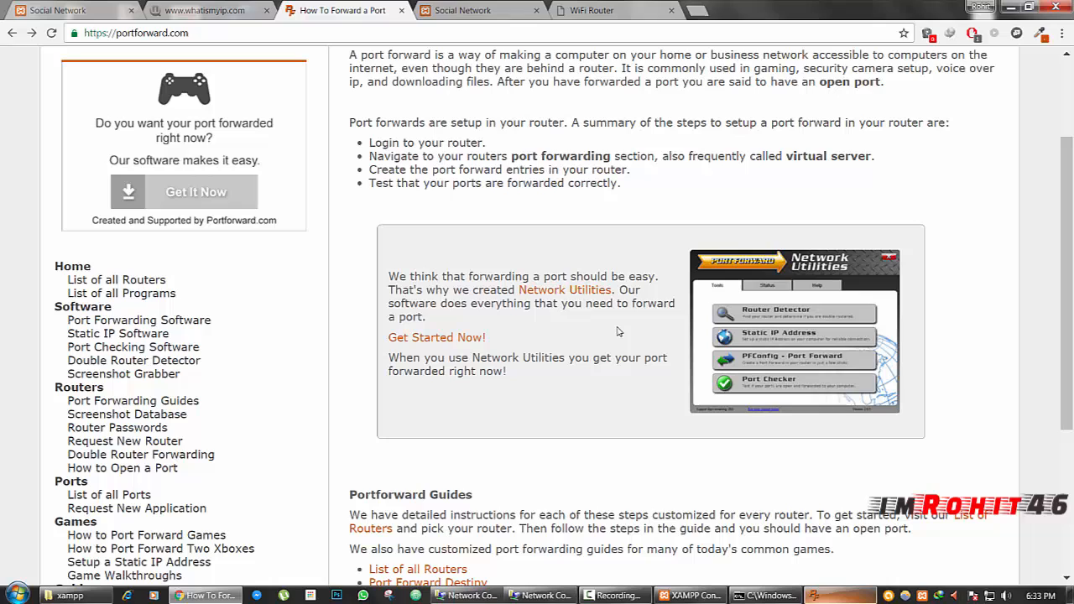
pyautogui.click(591, 10)
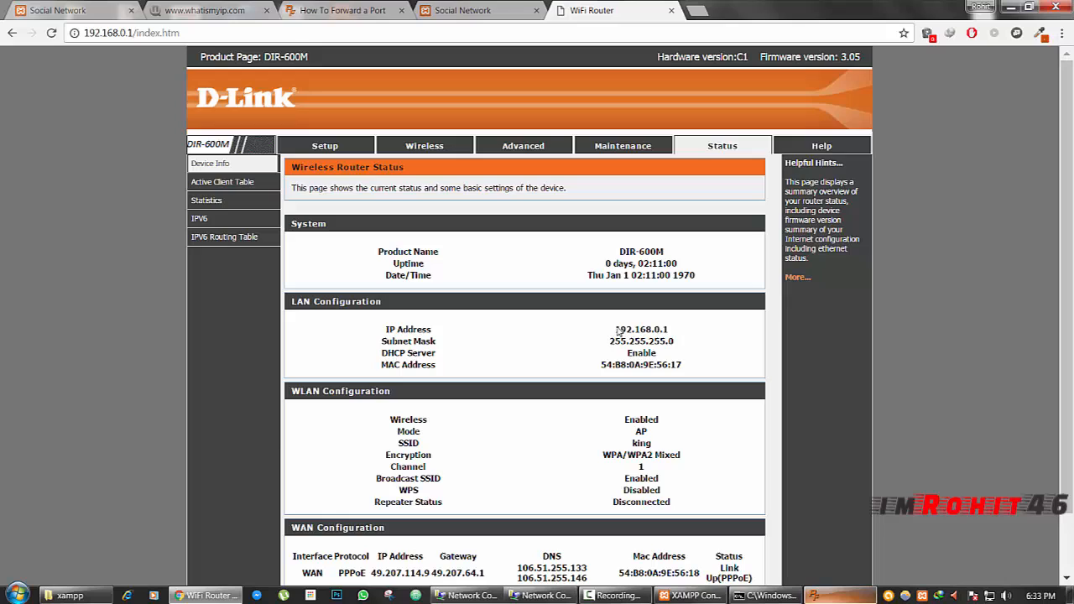
# Step: Go to the router's Advanced settings for the Virtual Server table
pyautogui.click(523, 144)
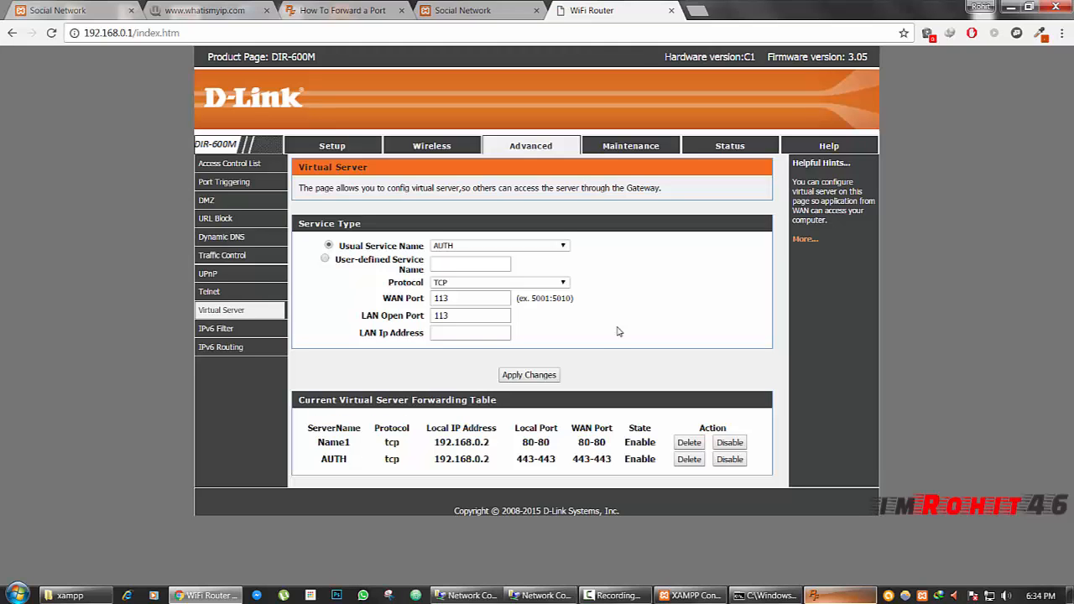
# Step: Enter user-defined service Name1 with LAN IP address 192.168.0.2 in the Virtual Server form
pyautogui.click(326, 259)
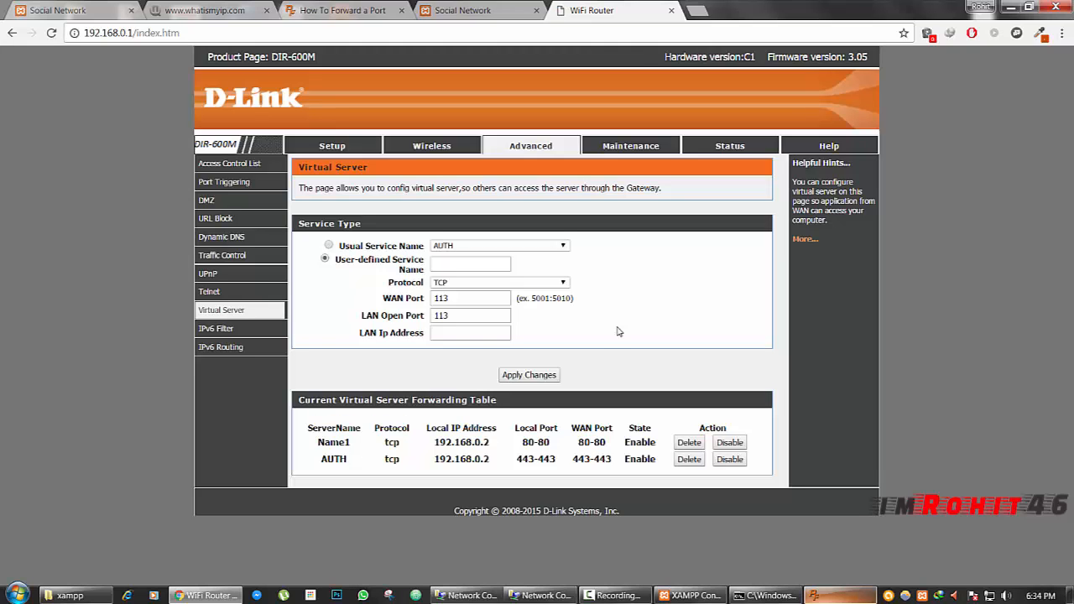
pyautogui.click(470, 263)
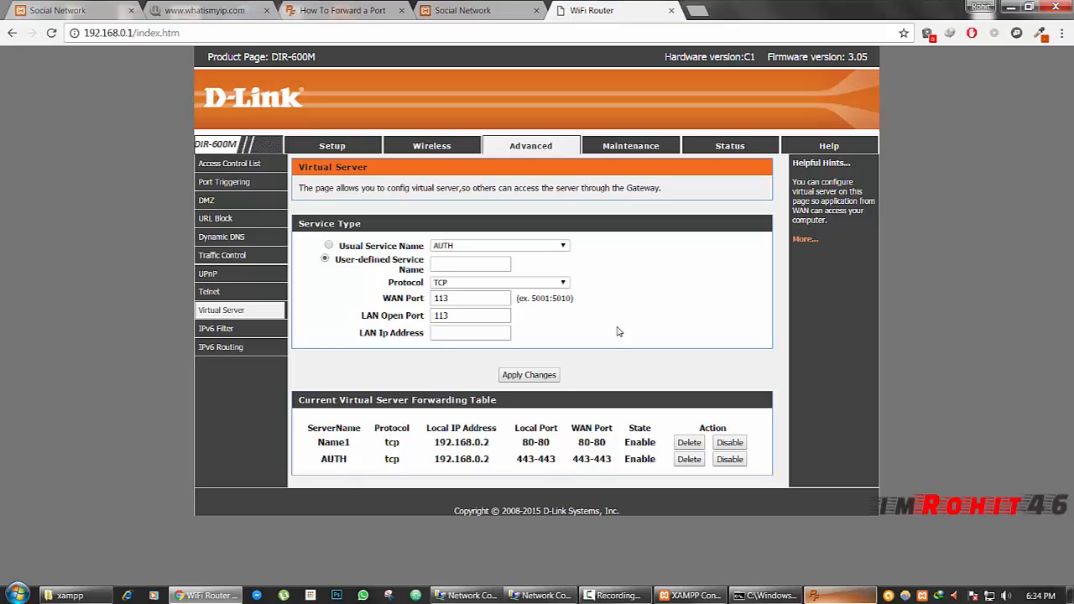
pyautogui.click(469, 264)
pyautogui.write('Name1')
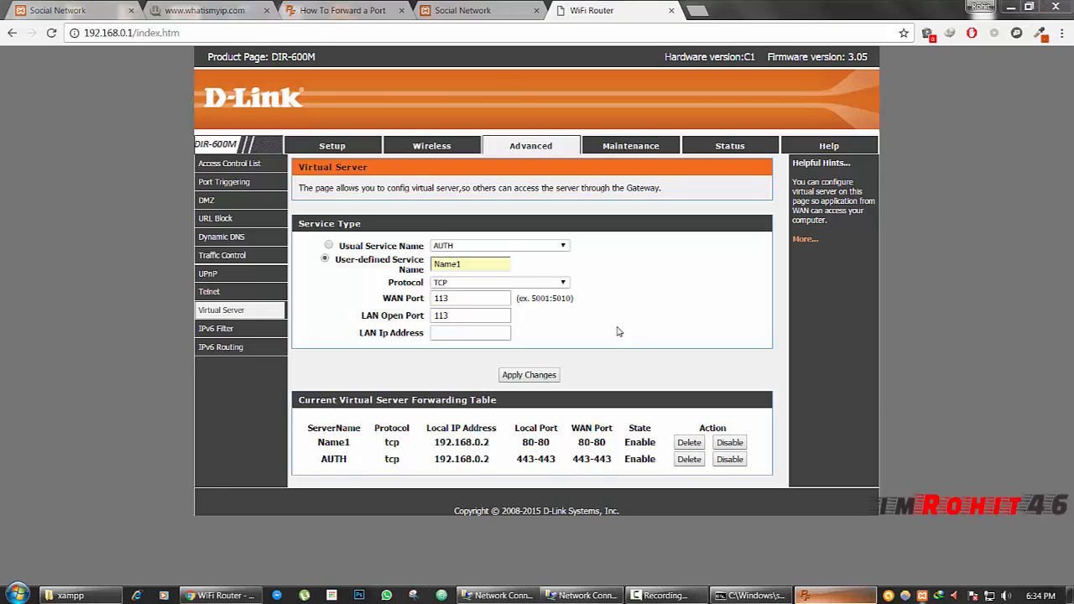
pyautogui.click(71, 594)
pyautogui.write('80')
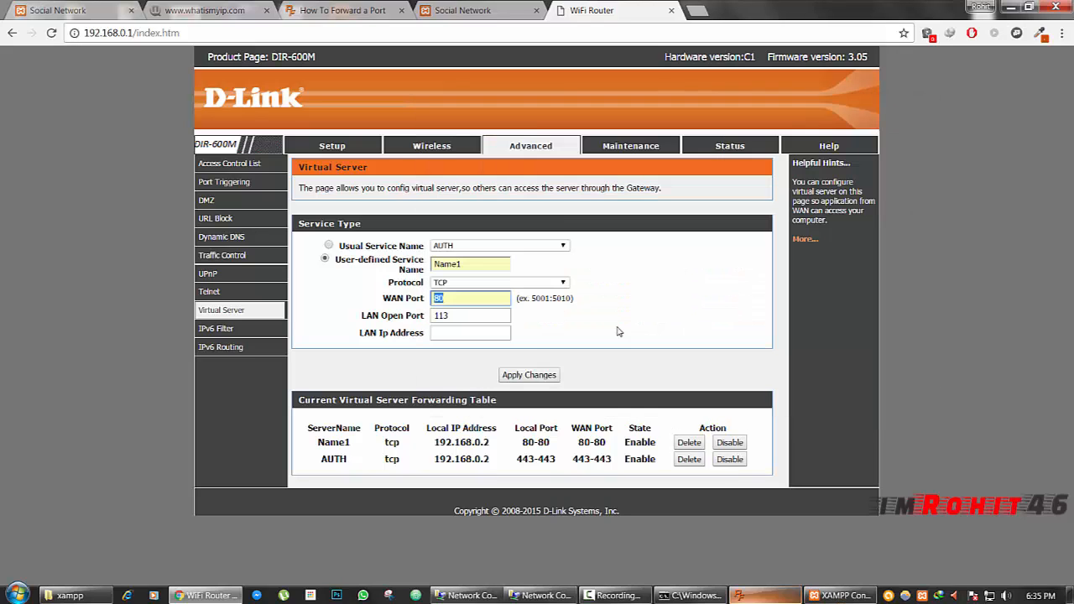
pyautogui.write('192.168.0.2(Preferred')
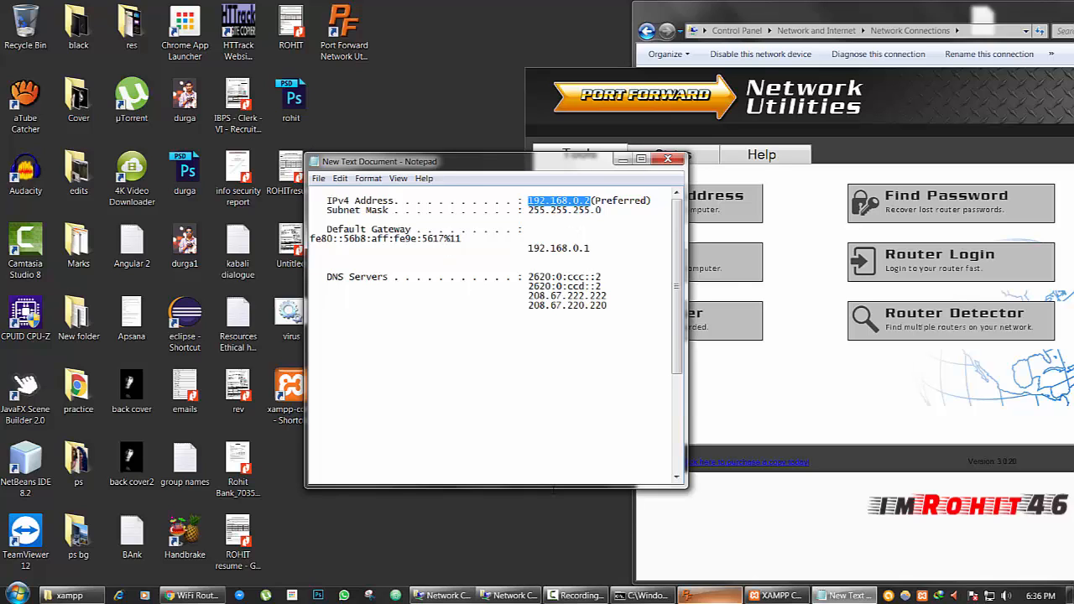
# Step: Forward TCP port 80 to 192.168.0.2 port 80 and apply the virtual server rule
pyautogui.click(193, 595)
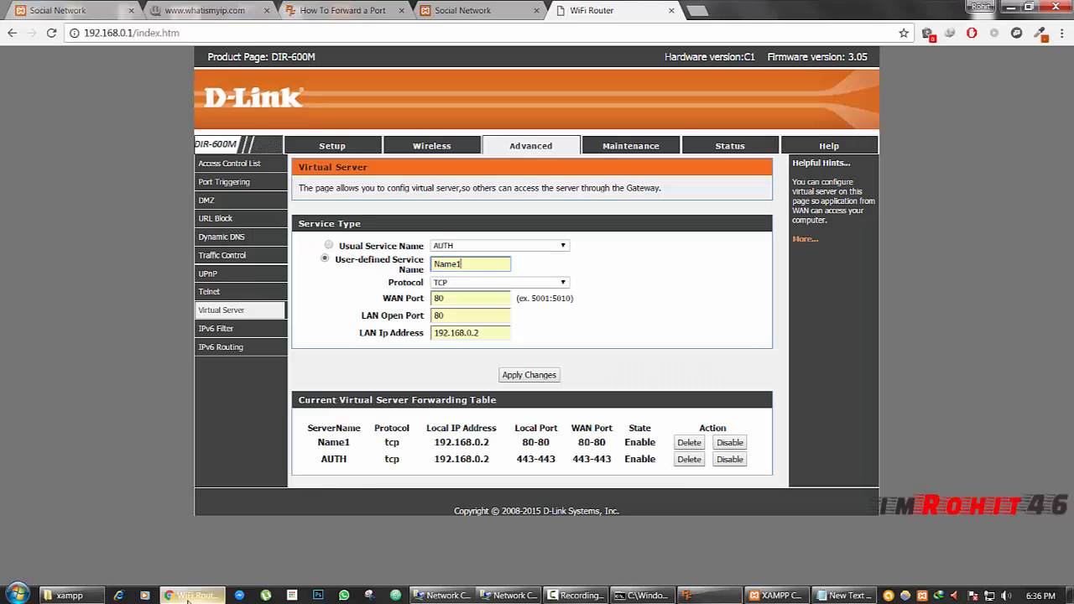
pyautogui.click(470, 333)
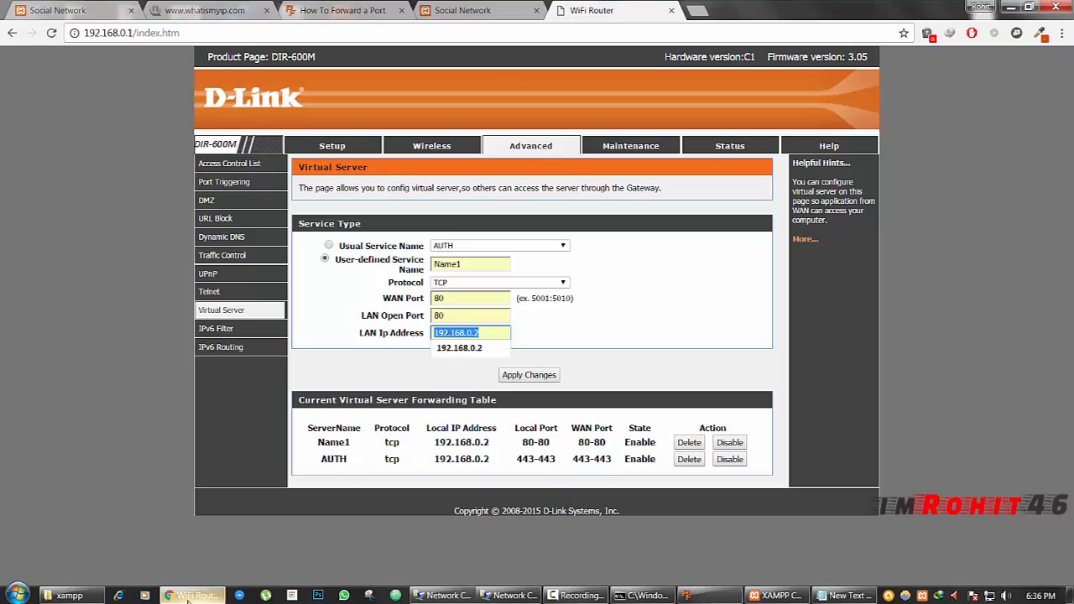
pyautogui.click(470, 332)
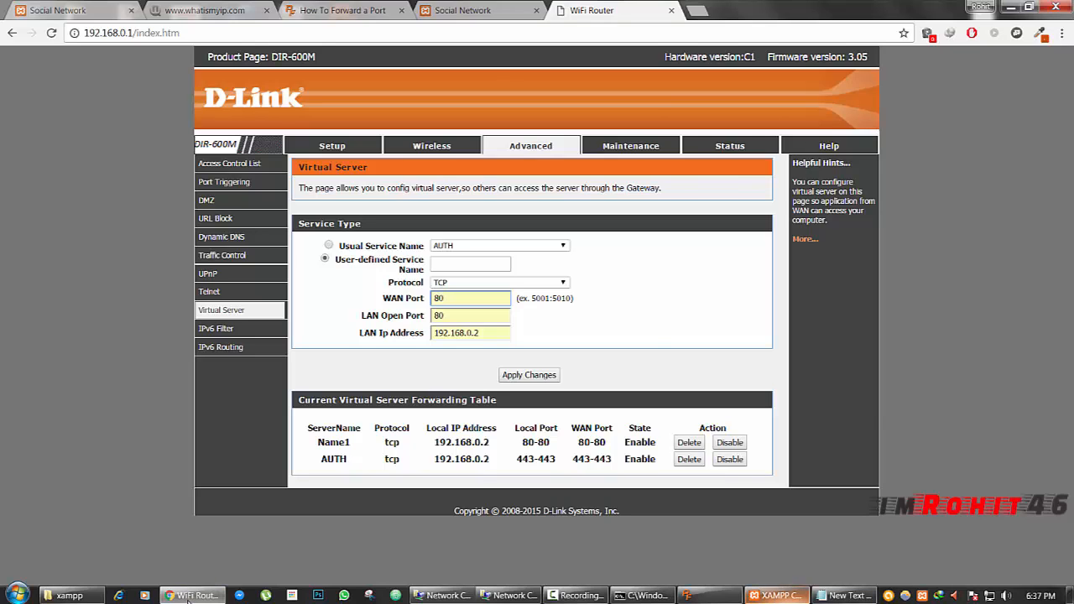
pyautogui.click(775, 596)
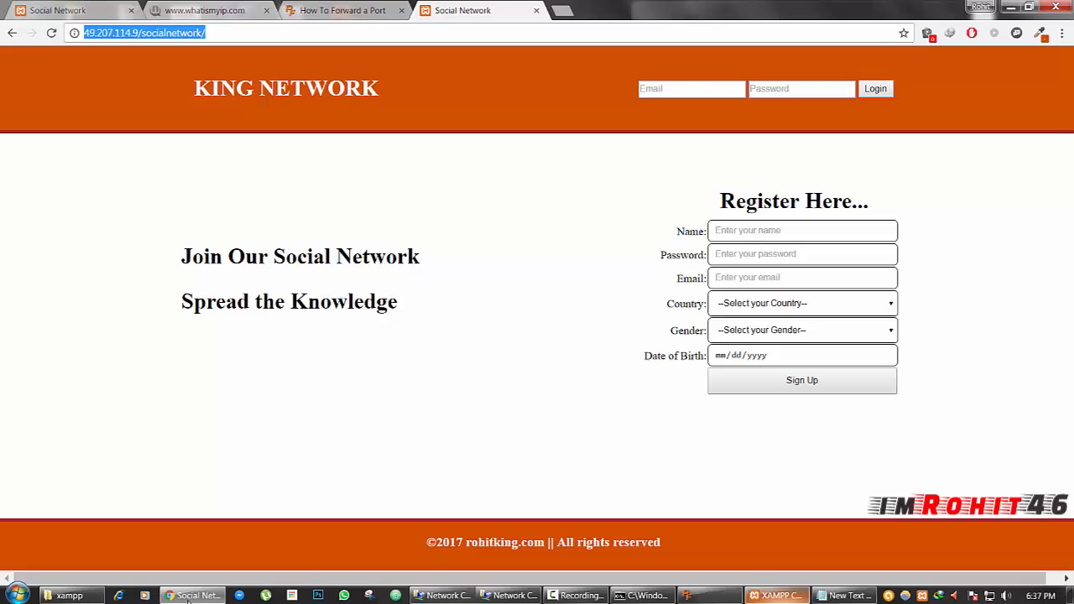
pyautogui.click(205, 10)
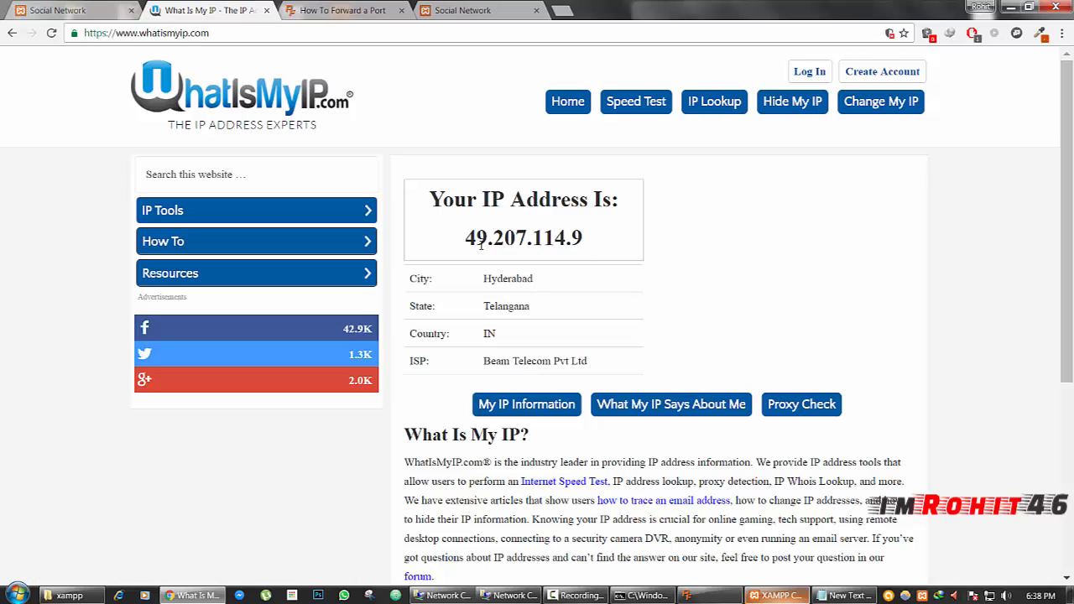
pyautogui.moveTo(579, 244)
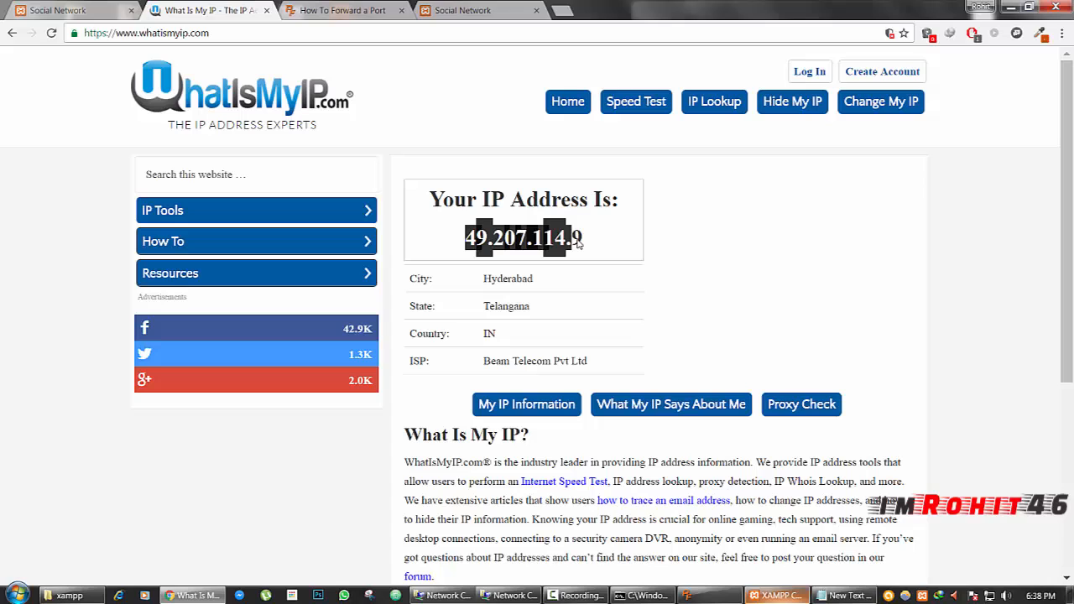
pyautogui.moveTo(578, 260)
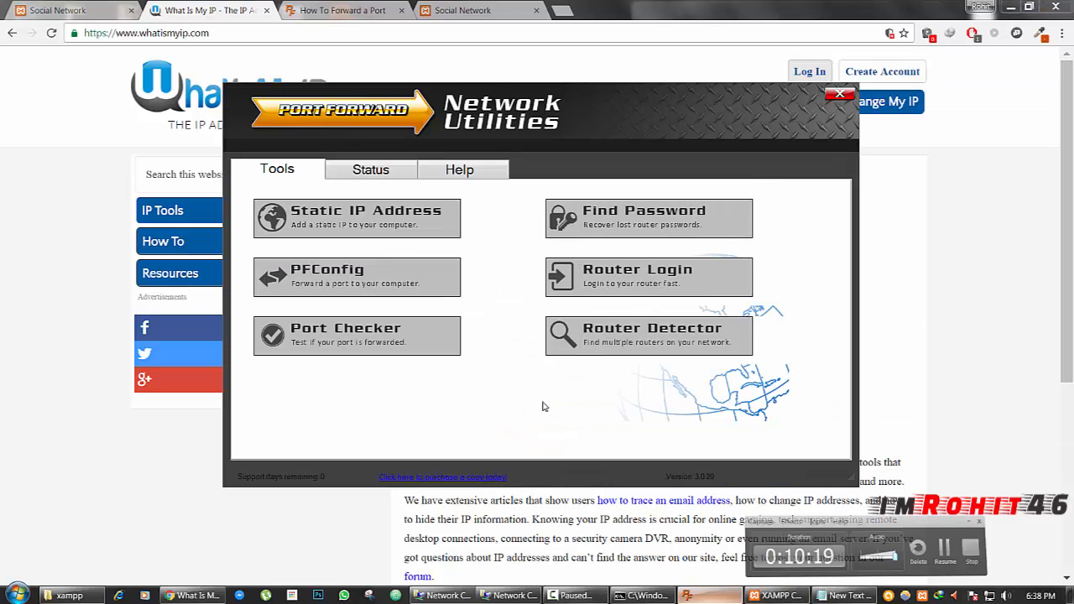
pyautogui.moveTo(356, 277)
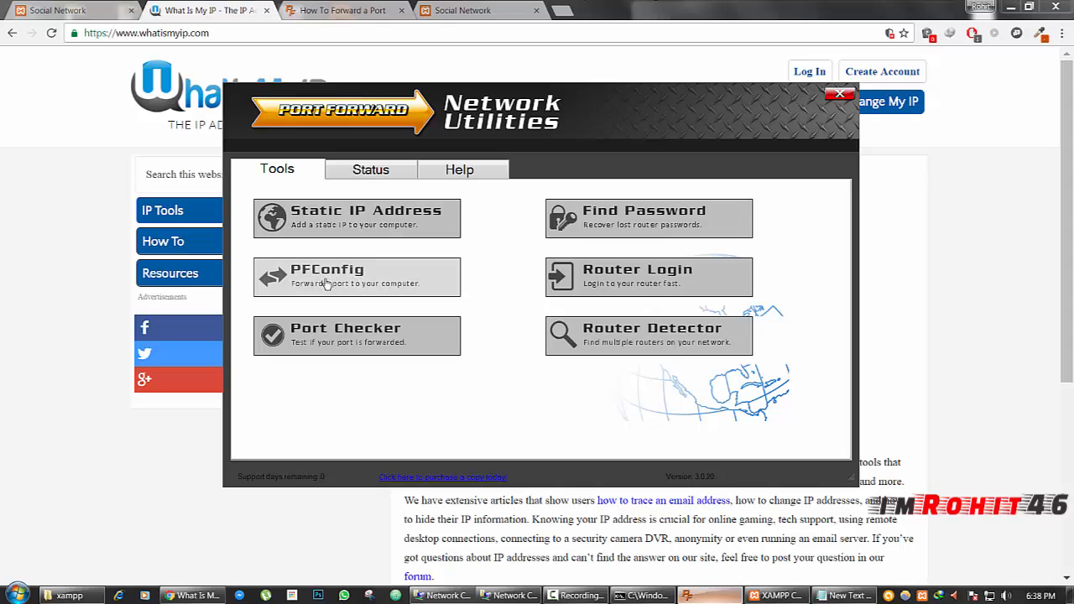
# Step: Decline the full-version PFConfig prompt and check port 443 in the Port Checker
pyautogui.click(355, 276)
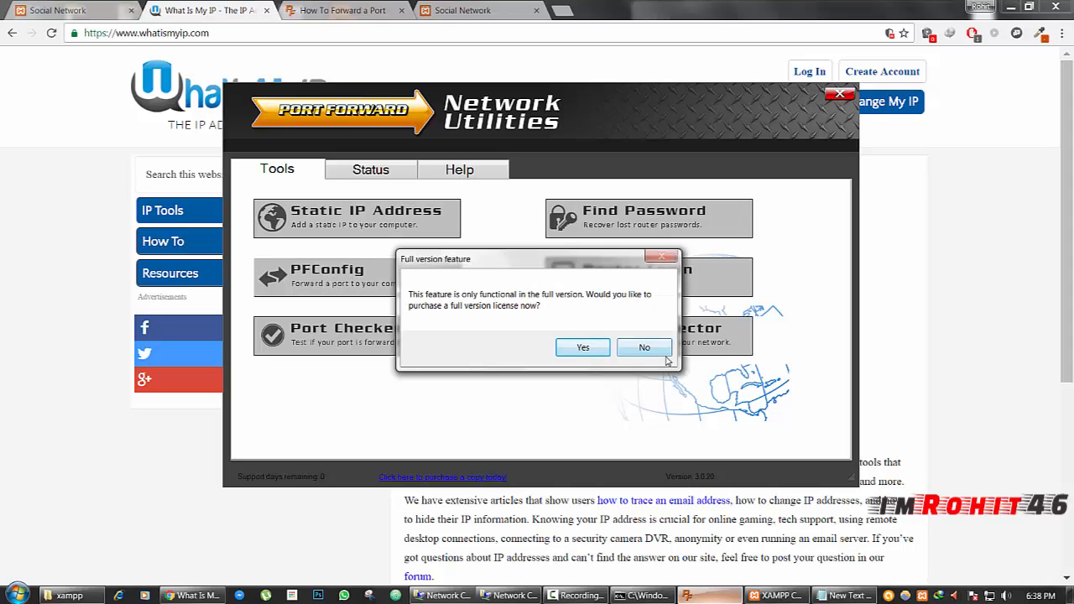
pyautogui.click(644, 347)
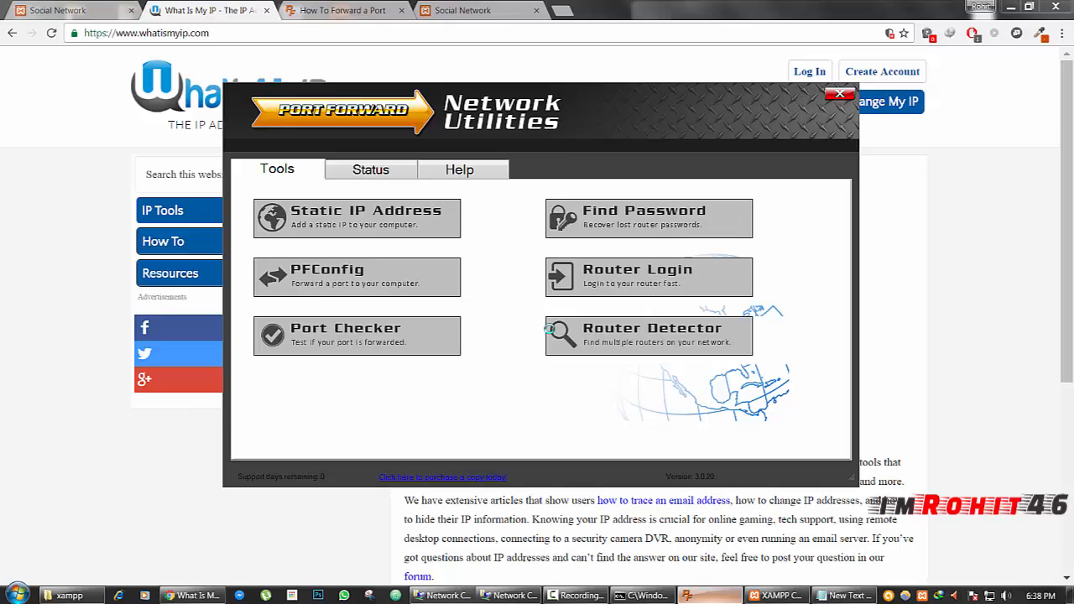
pyautogui.click(345, 336)
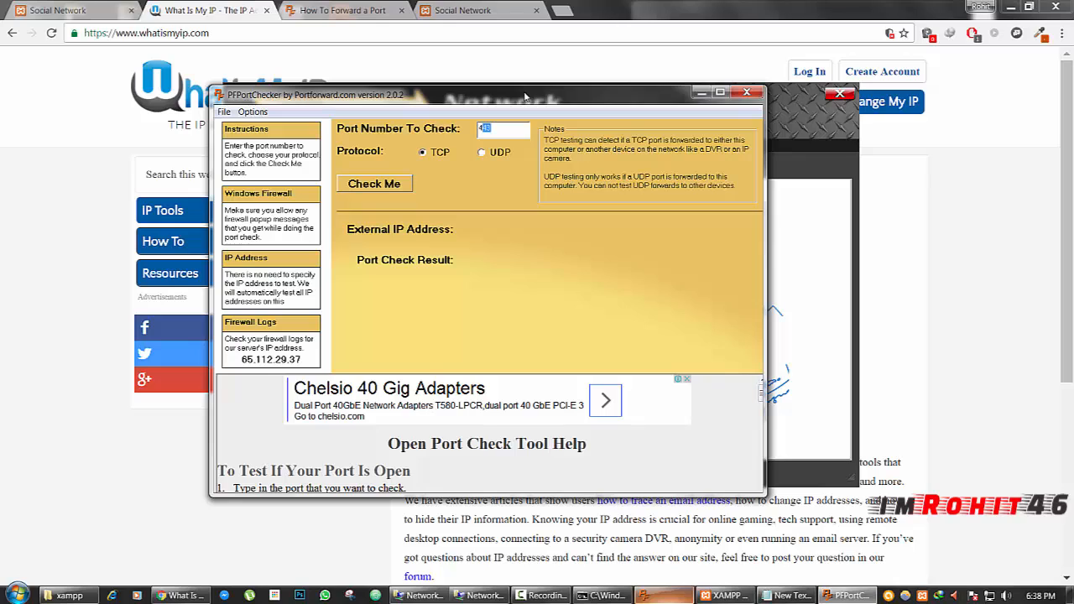
pyautogui.write('443')
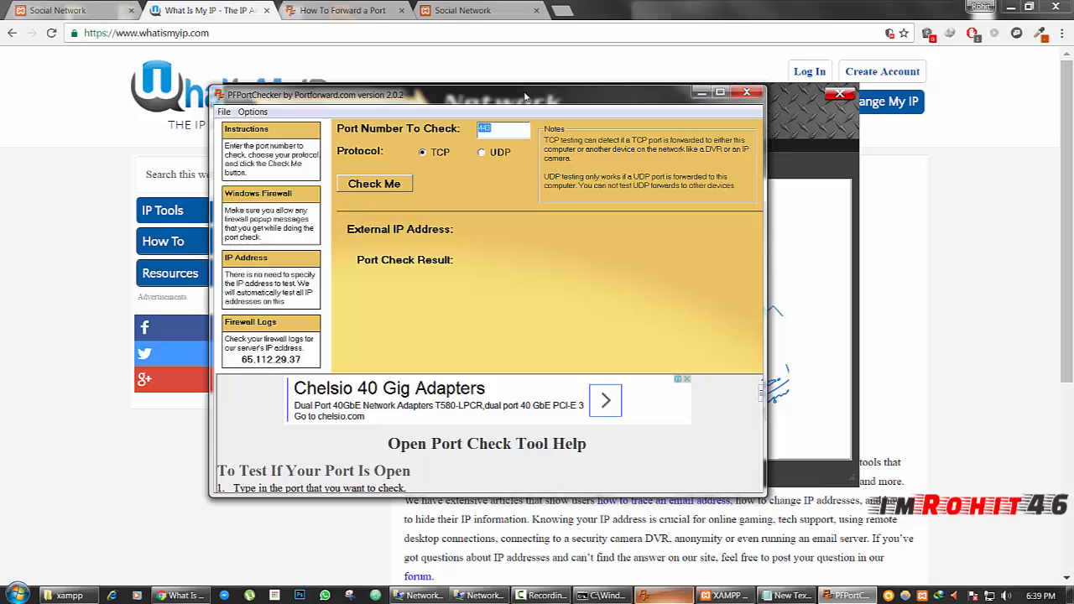
pyautogui.click(374, 183)
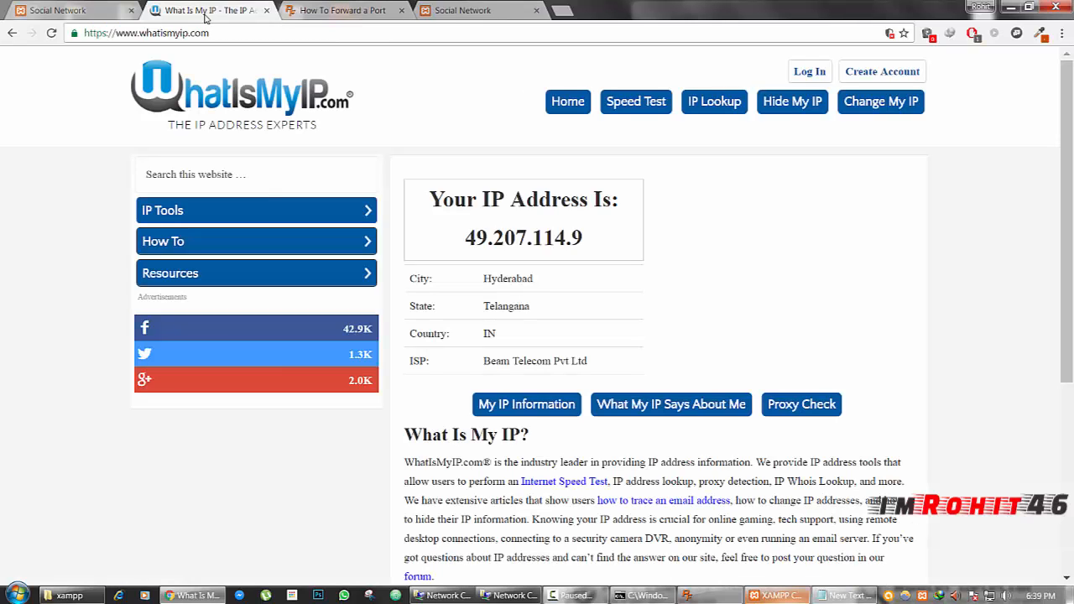
# Step: Go to 49.207.114.9 in a new tab from the IP's context menu, reaching the XAMPP welcome page
pyautogui.rightClick(524, 238)
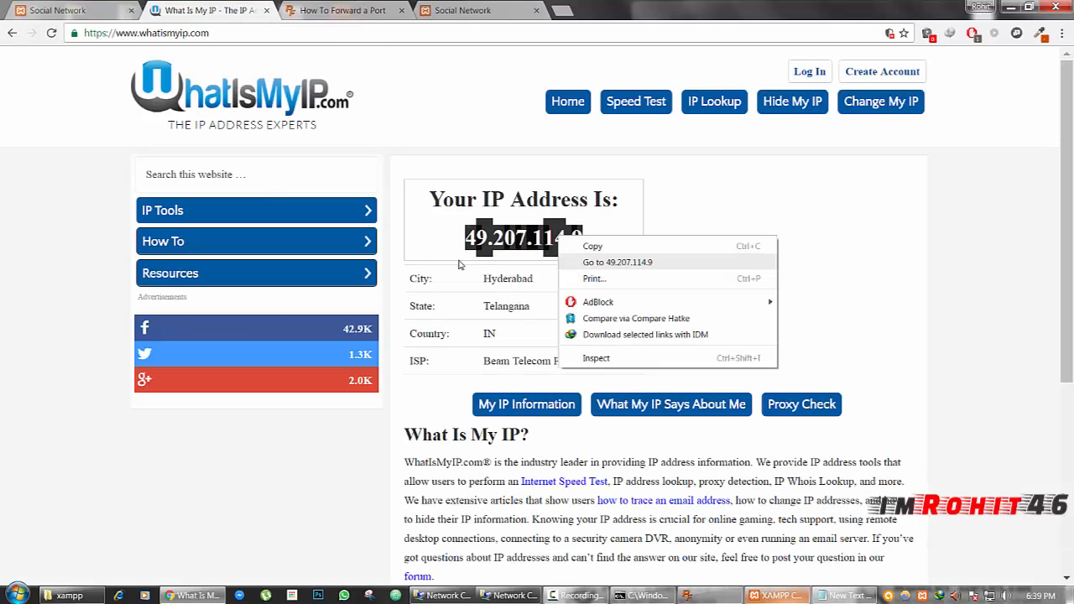
pyautogui.click(617, 262)
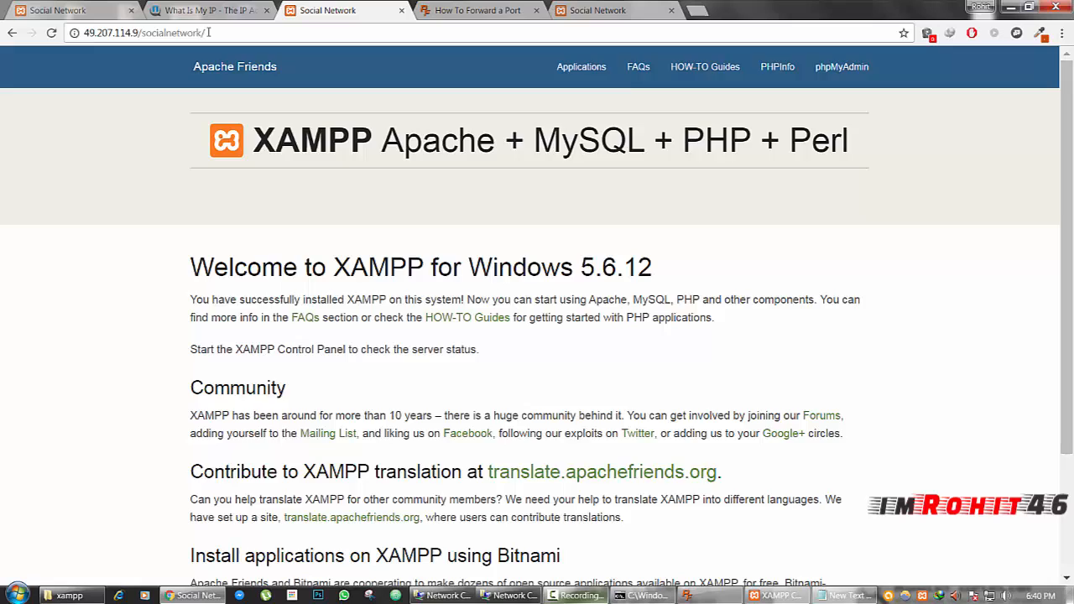
# Step: Load 49.207.114.9/socialnetwork/ to show the KING NETWORK registration page via the public IP
pyautogui.rightClick(148, 33)
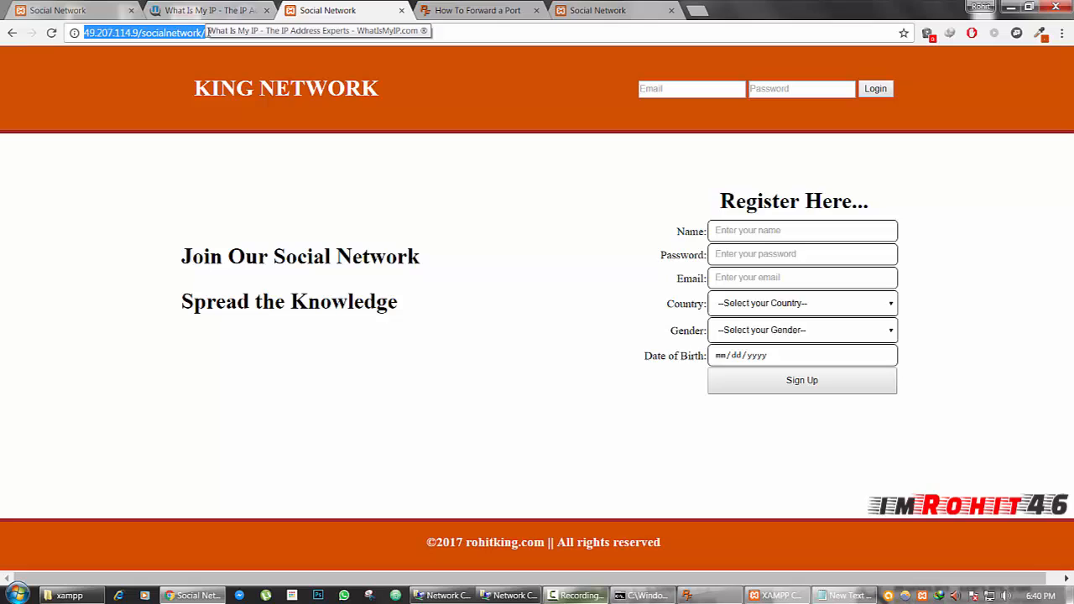
pyautogui.moveTo(308, 60)
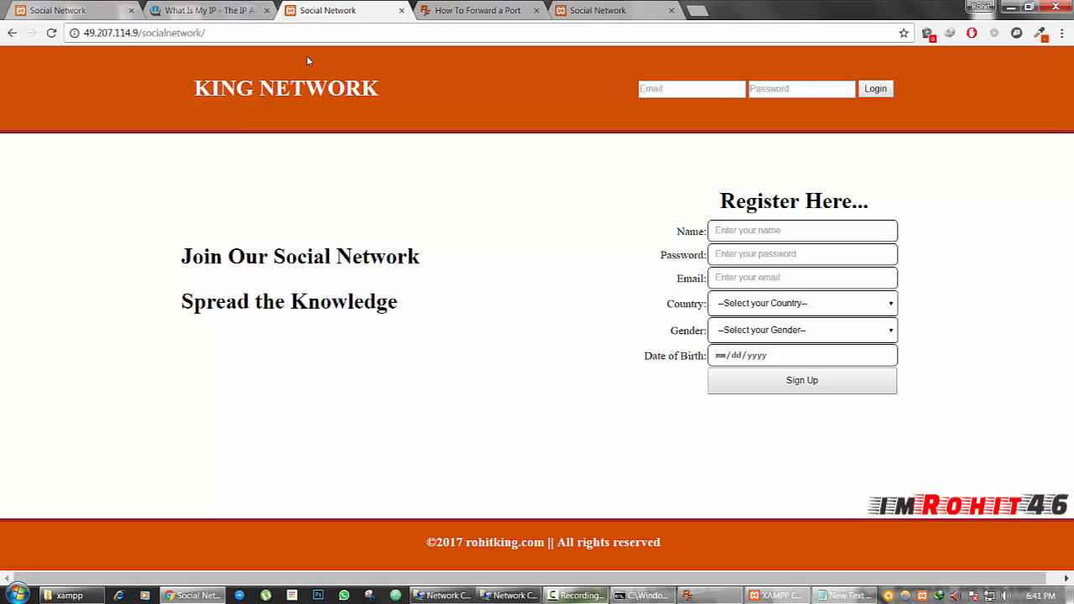
pyautogui.click(208, 10)
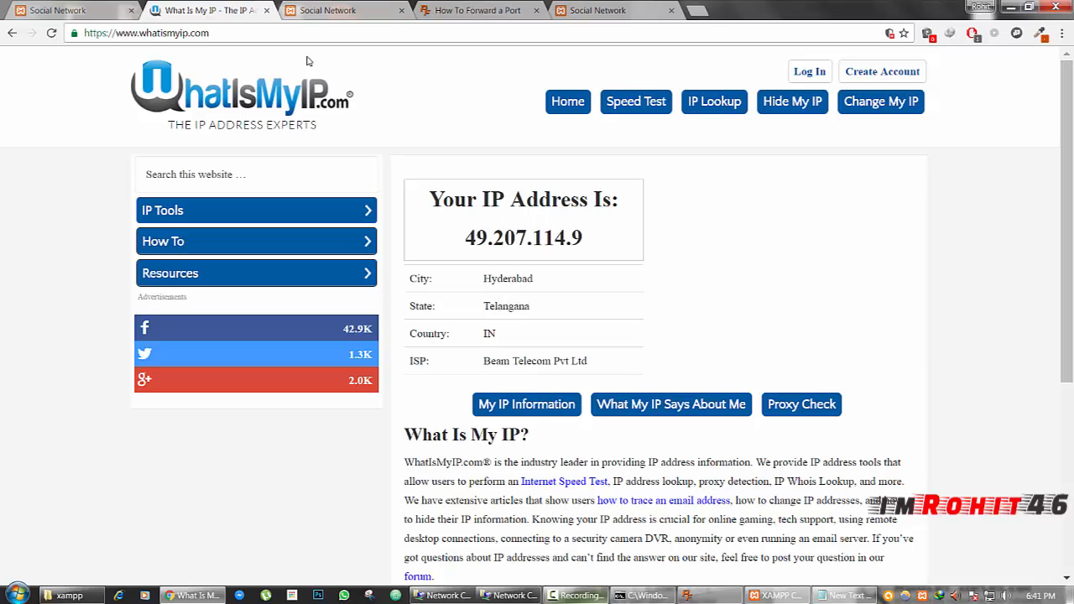
pyautogui.click(344, 11)
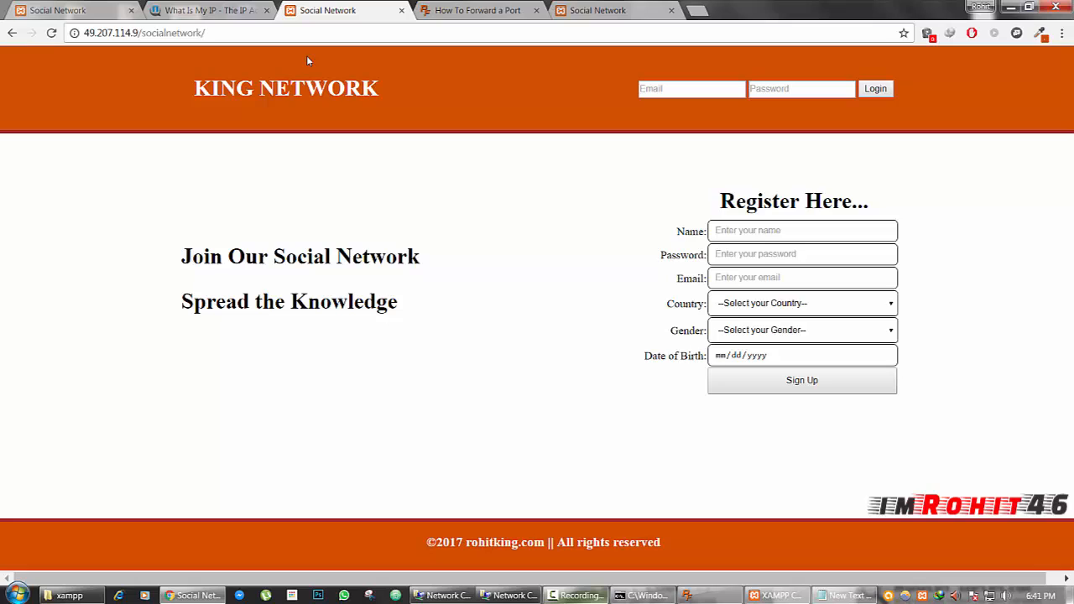